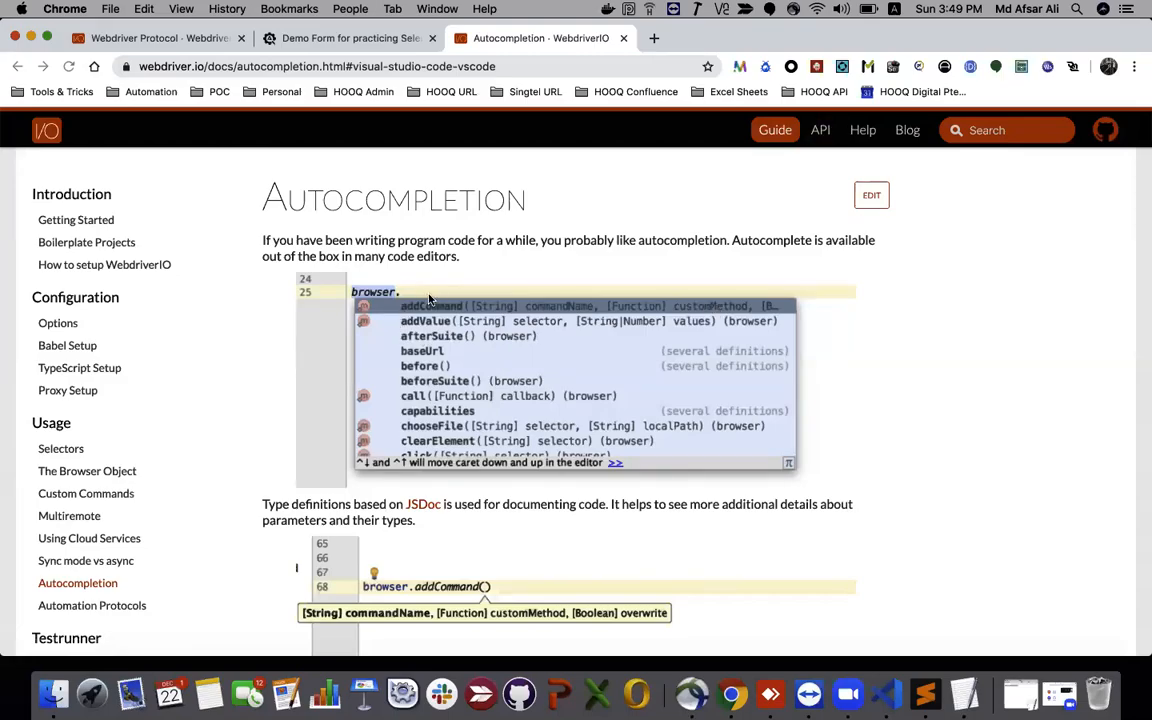
mouse_move(478, 294)
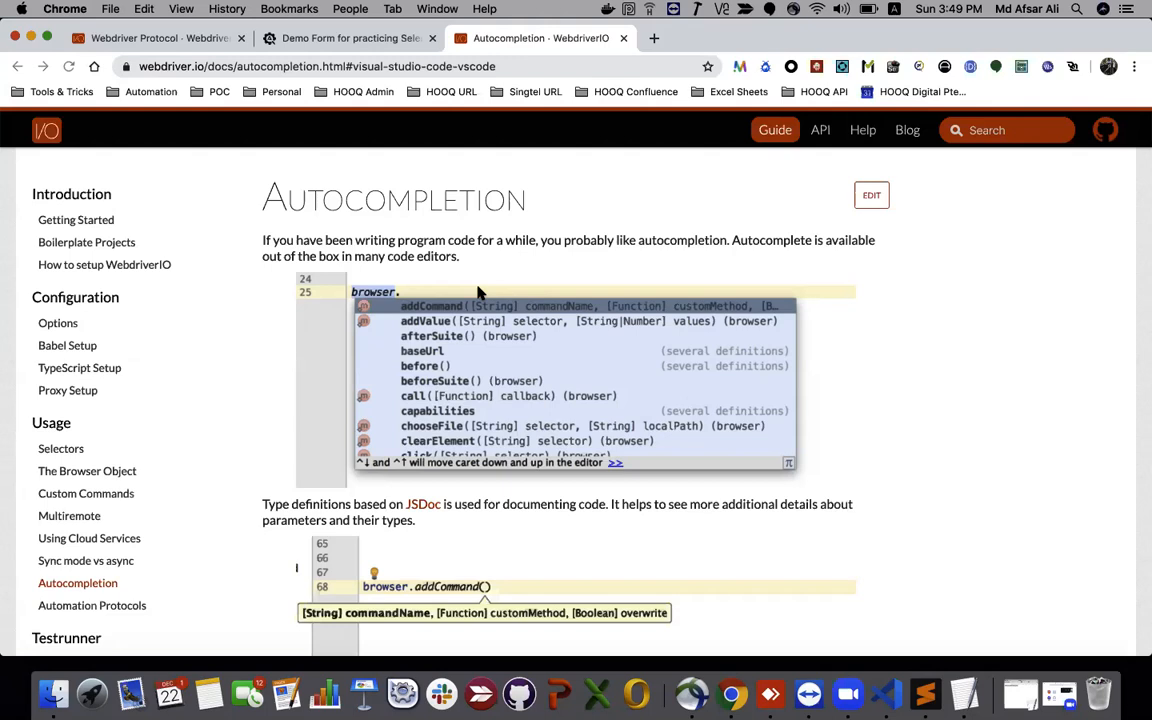
mouse_move(607, 198)
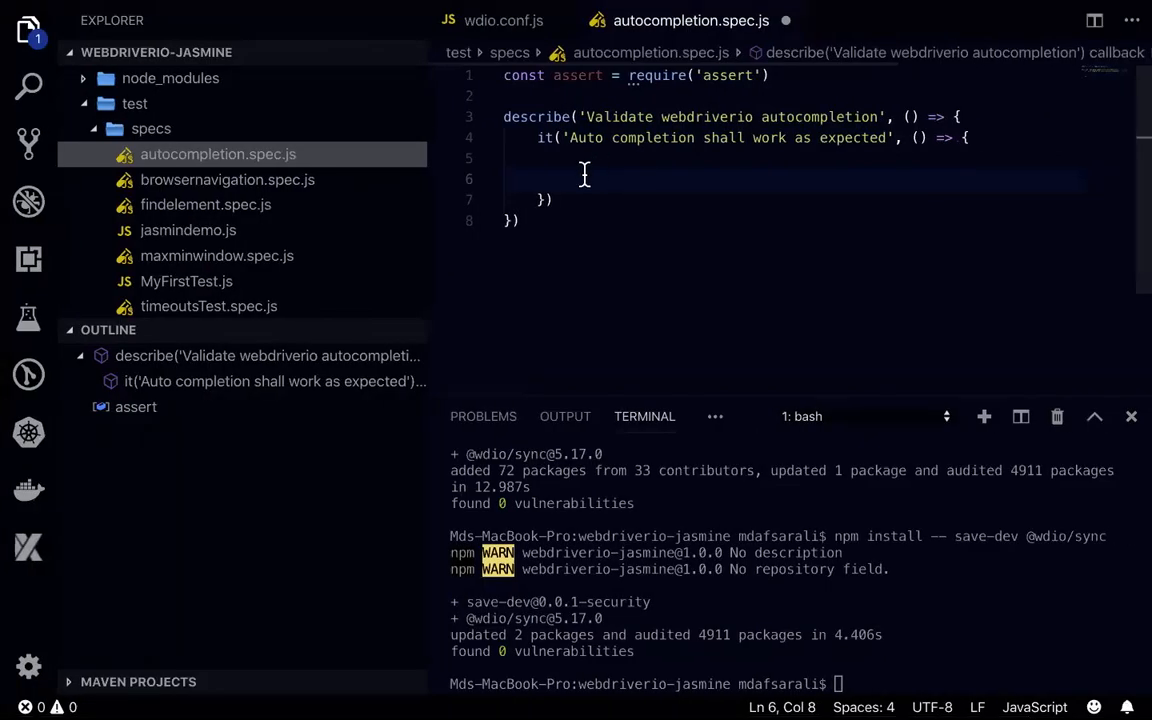
Step: Type browser. in the it block of autocompletion.spec.js and check the generic word suggestions
text(bro)
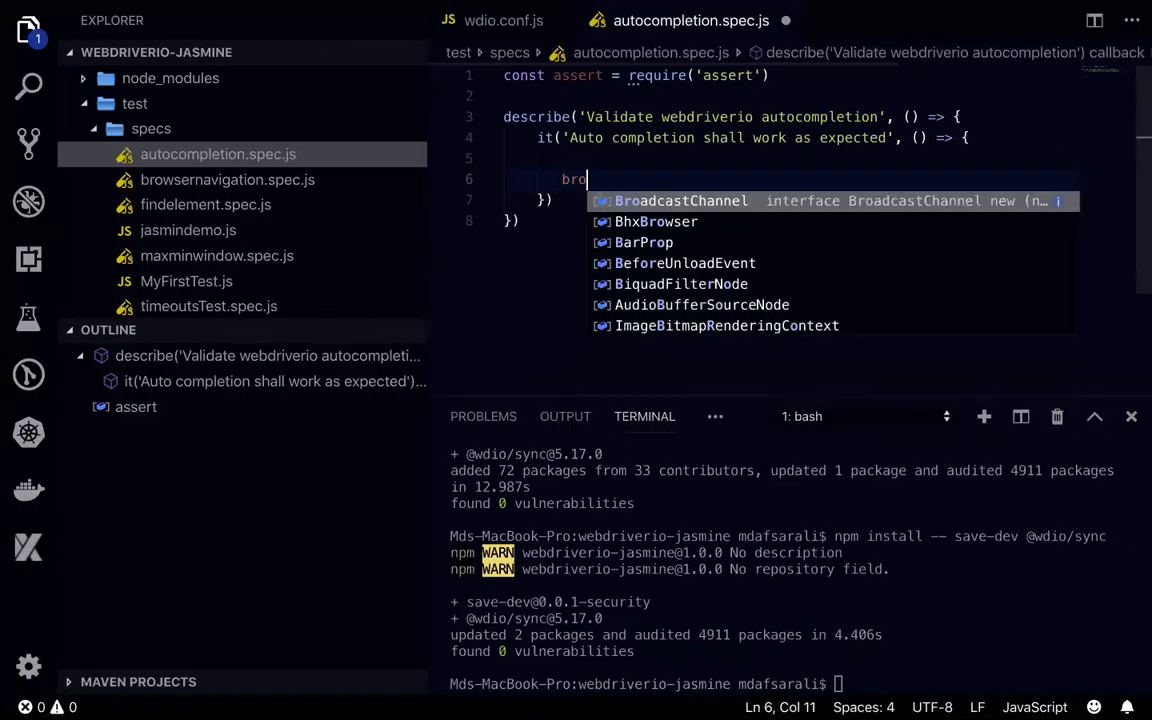
text(wser.)
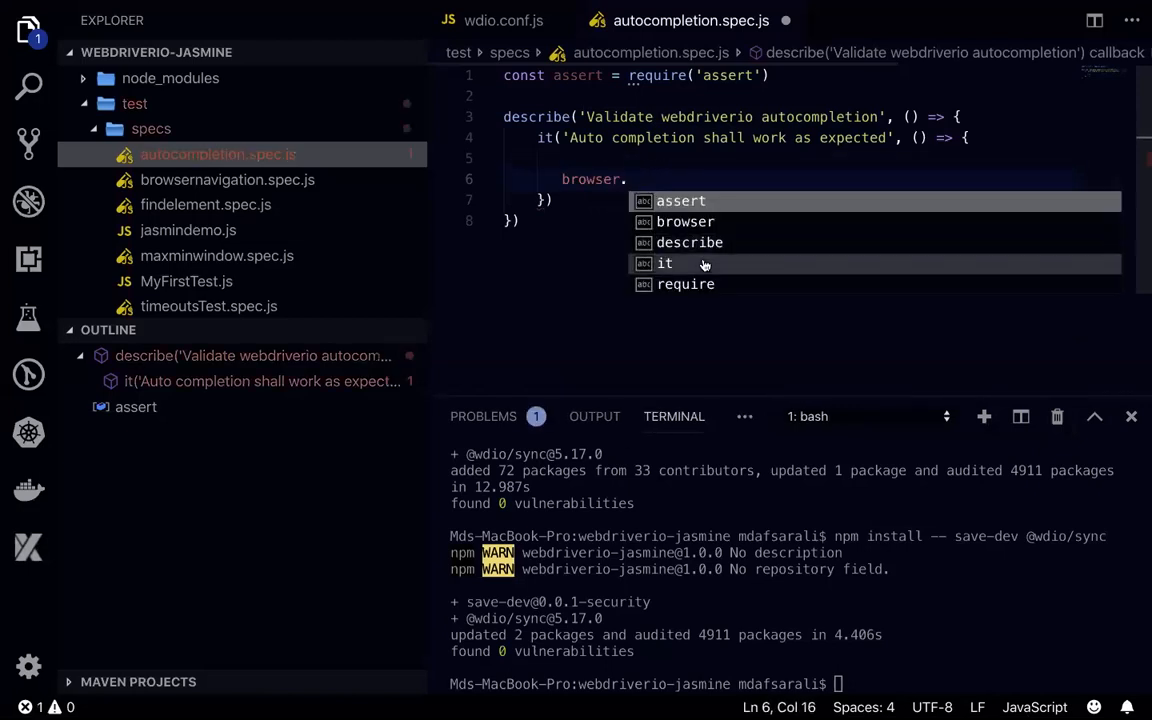
mouse_move(685, 221)
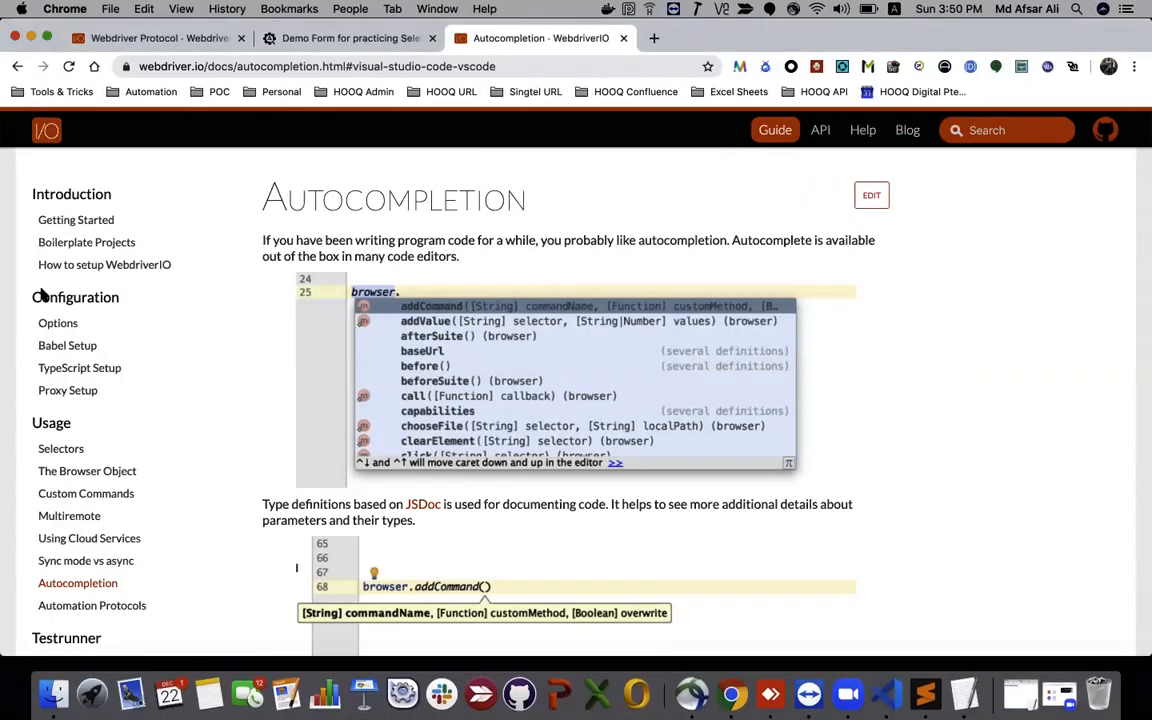
scroll(down, 3)
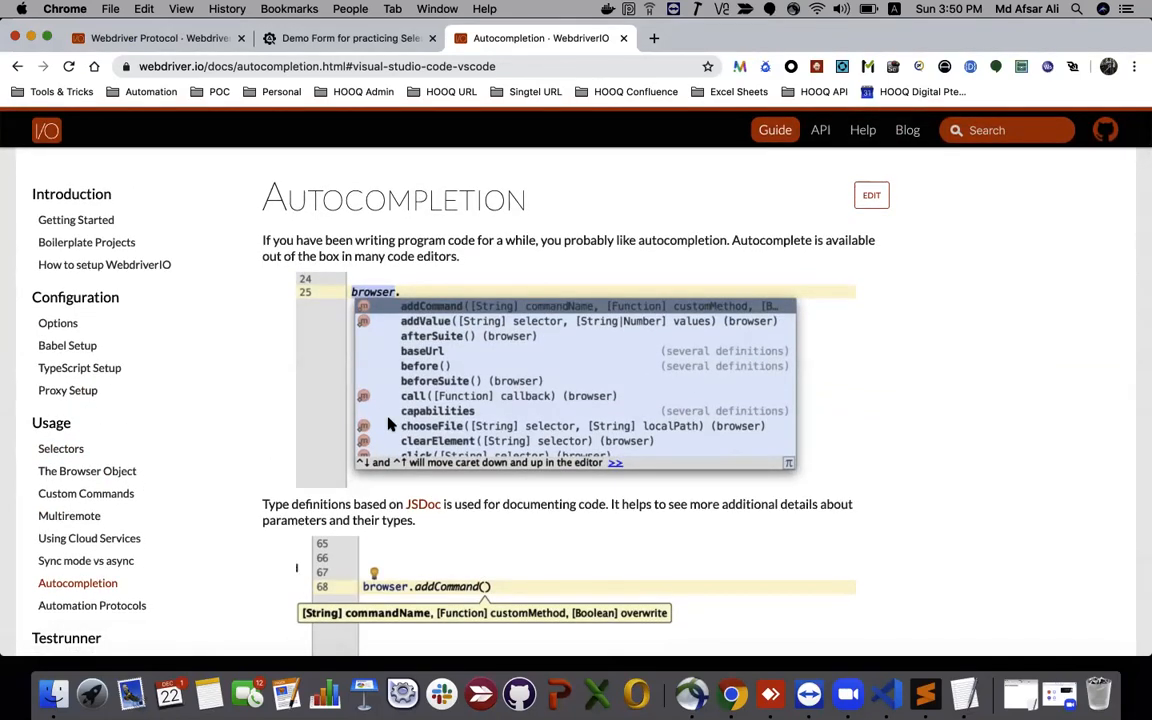
mouse_move(672, 337)
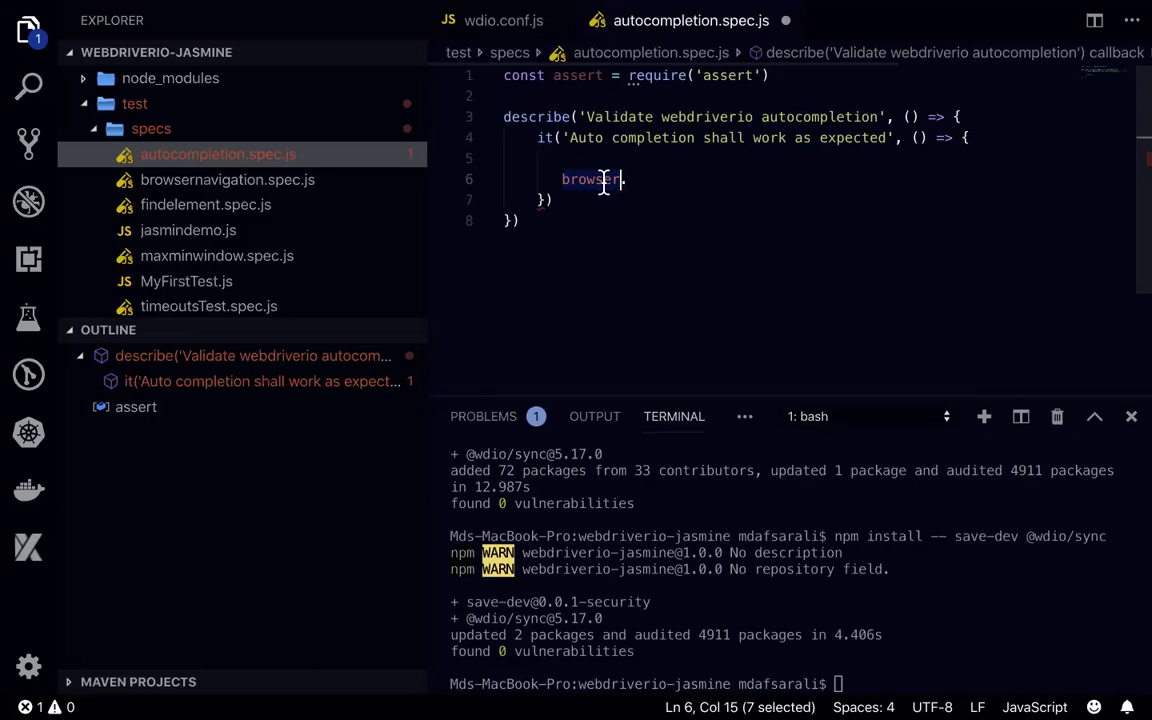
mouse_move(689, 197)
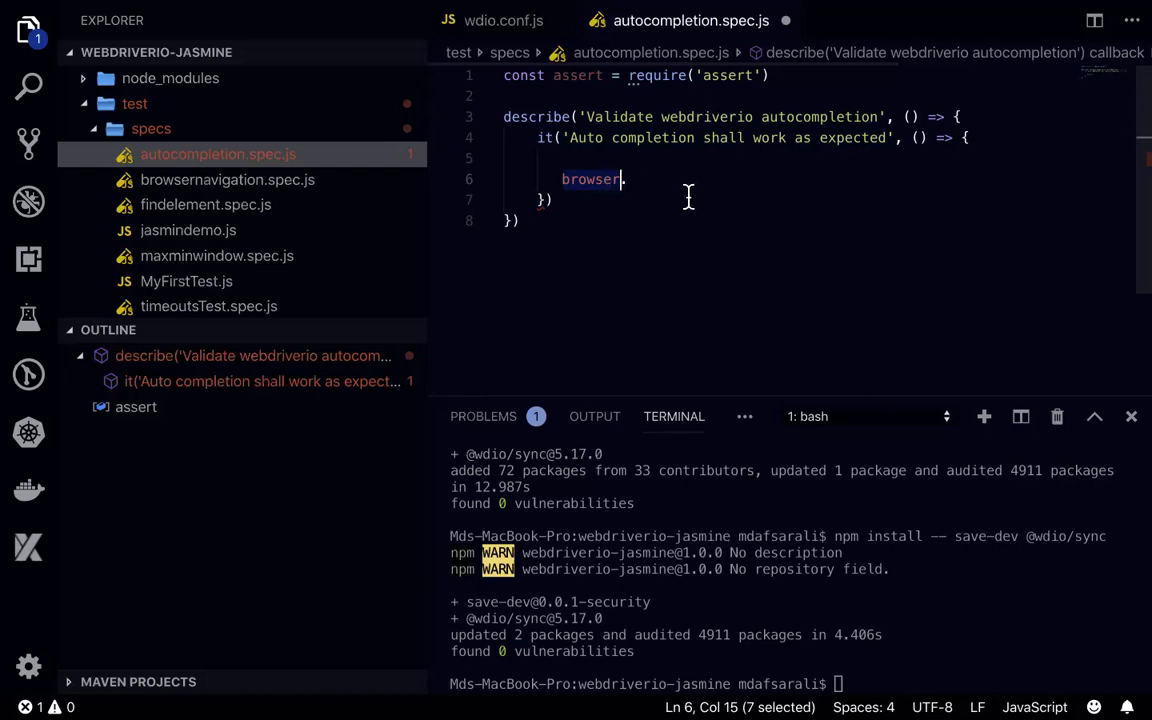
text(.)
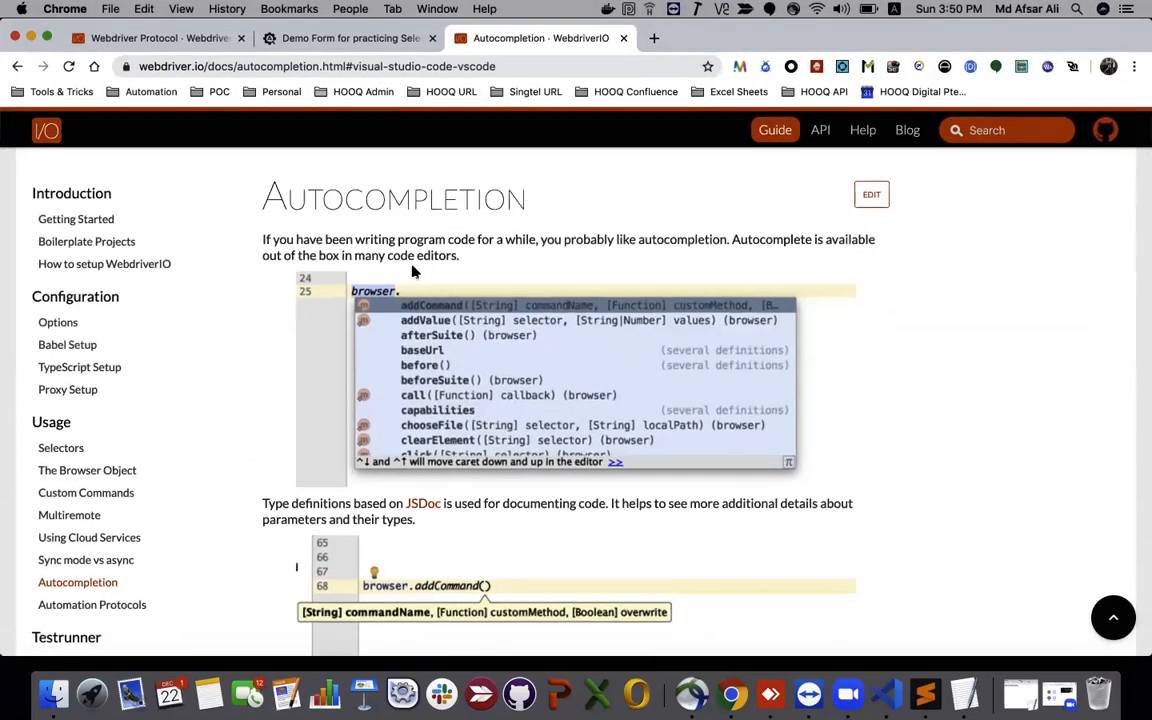
Step: Scroll the Autocompletion docs page down to the VSCode jsconfig.json section
scroll(down, 3)
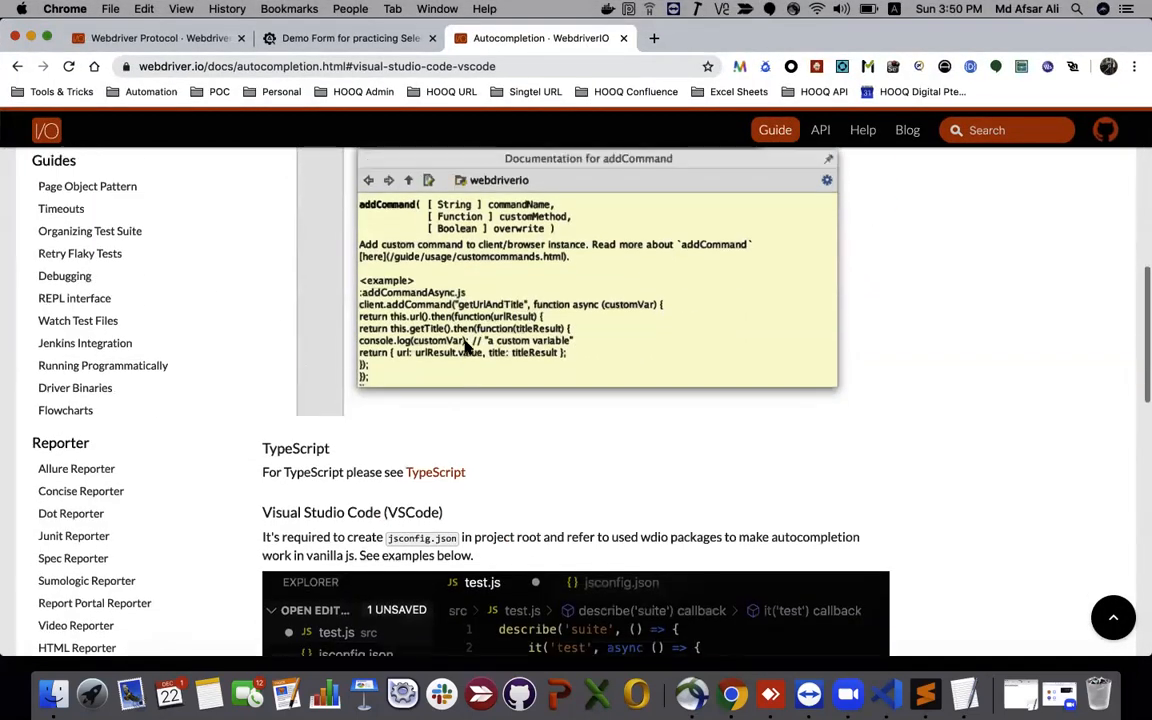
scroll(up, 3)
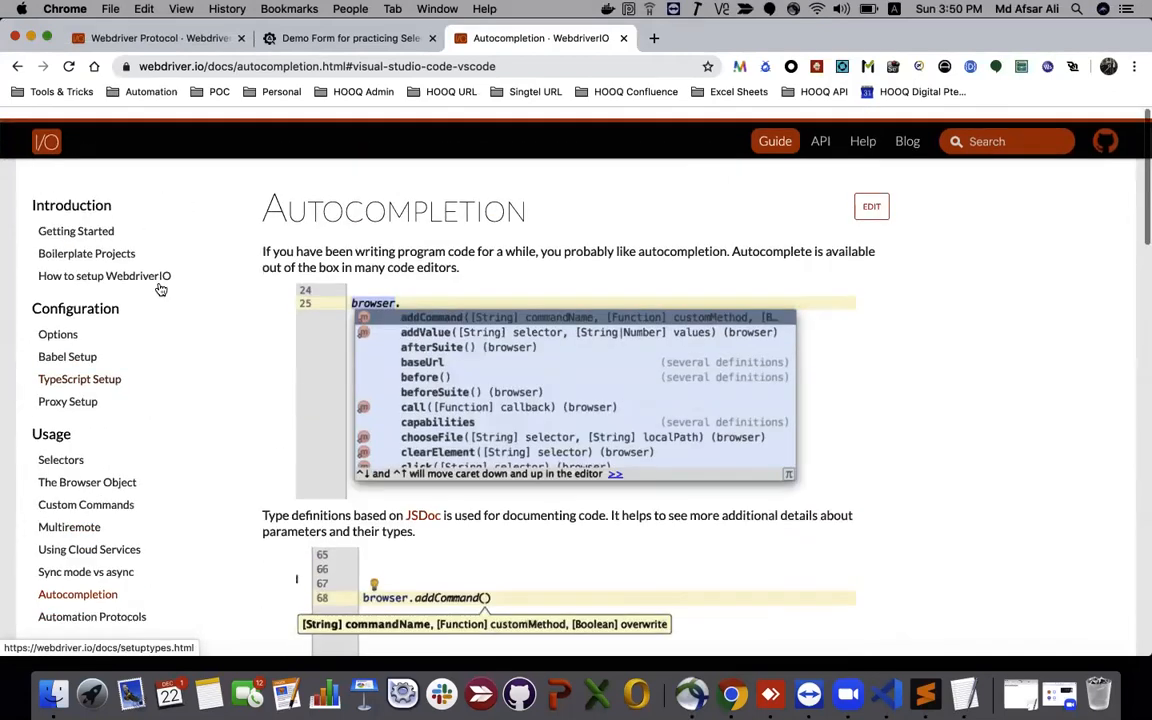
scroll(down, 3)
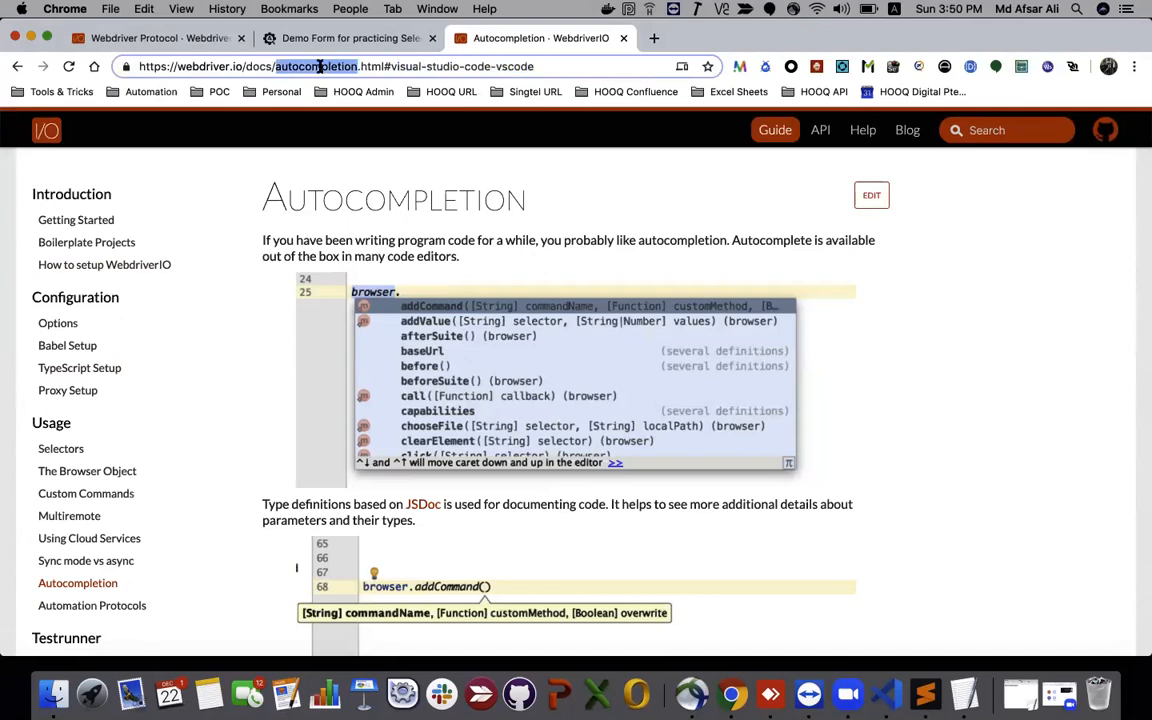
mouse_move(443, 489)
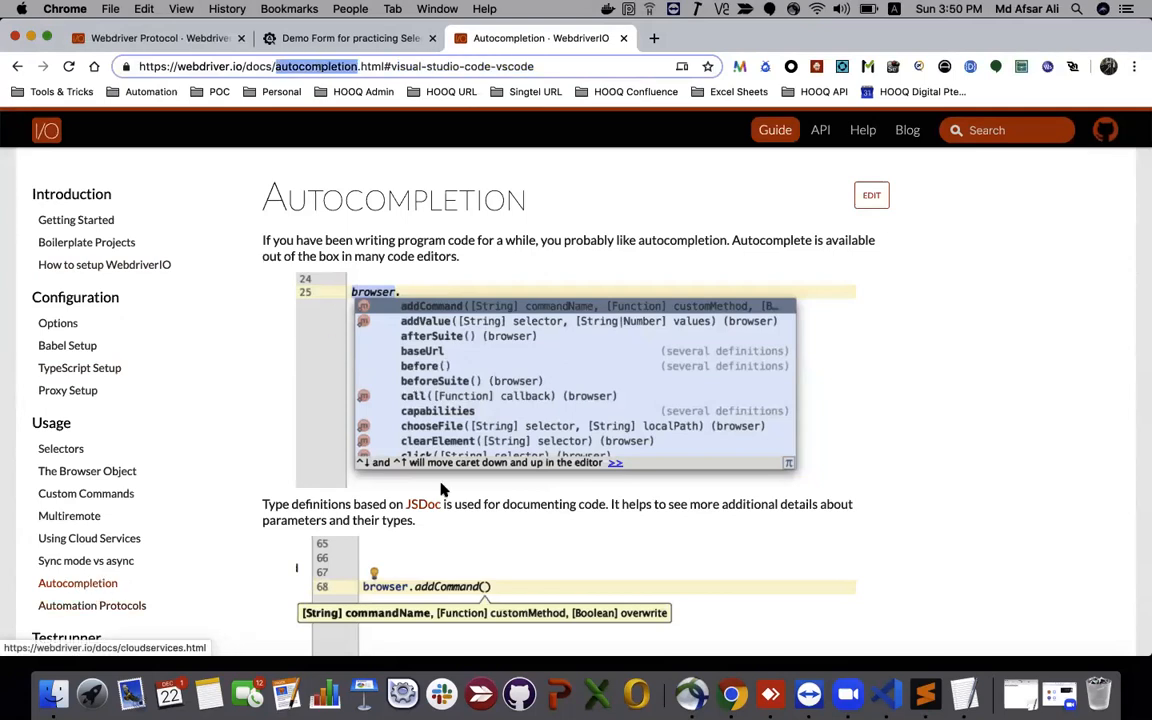
scroll(down, 3)
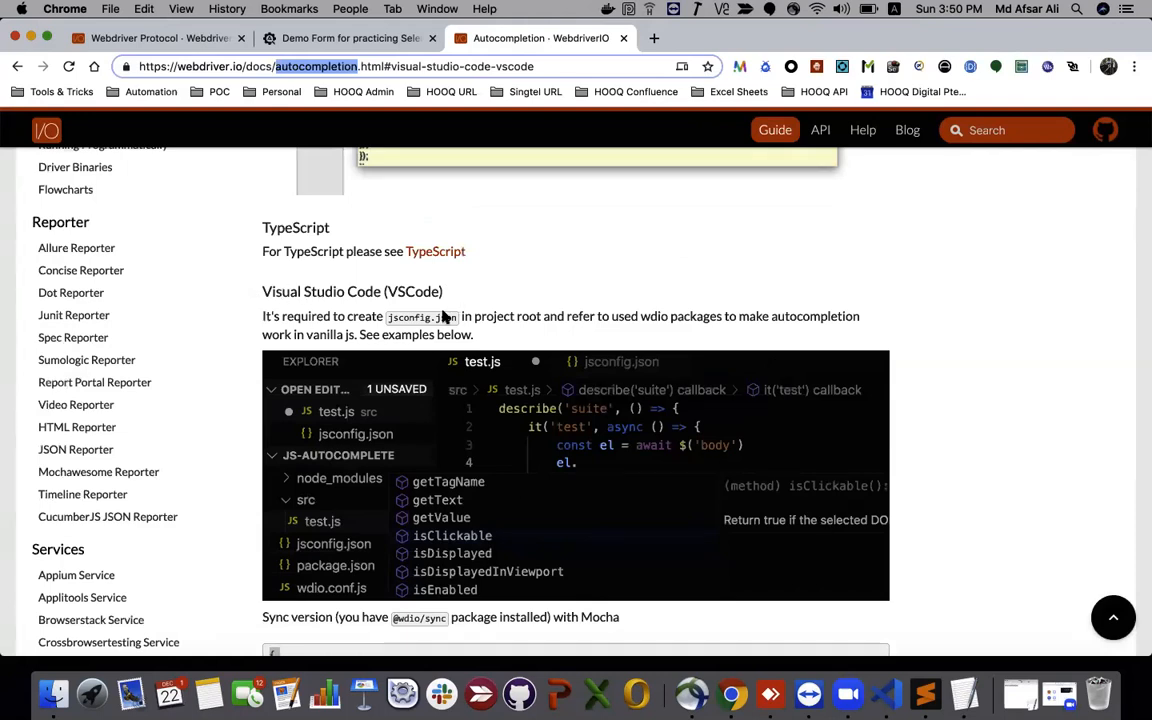
scroll(down, 3)
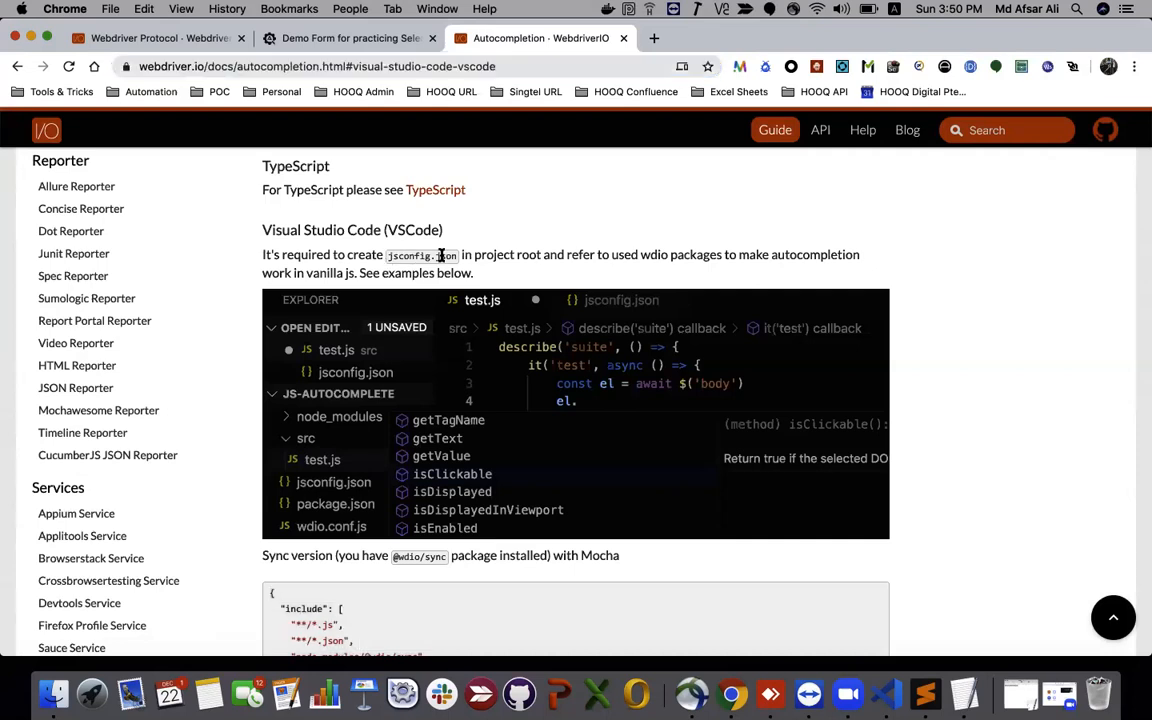
drag(333, 254, 458, 254)
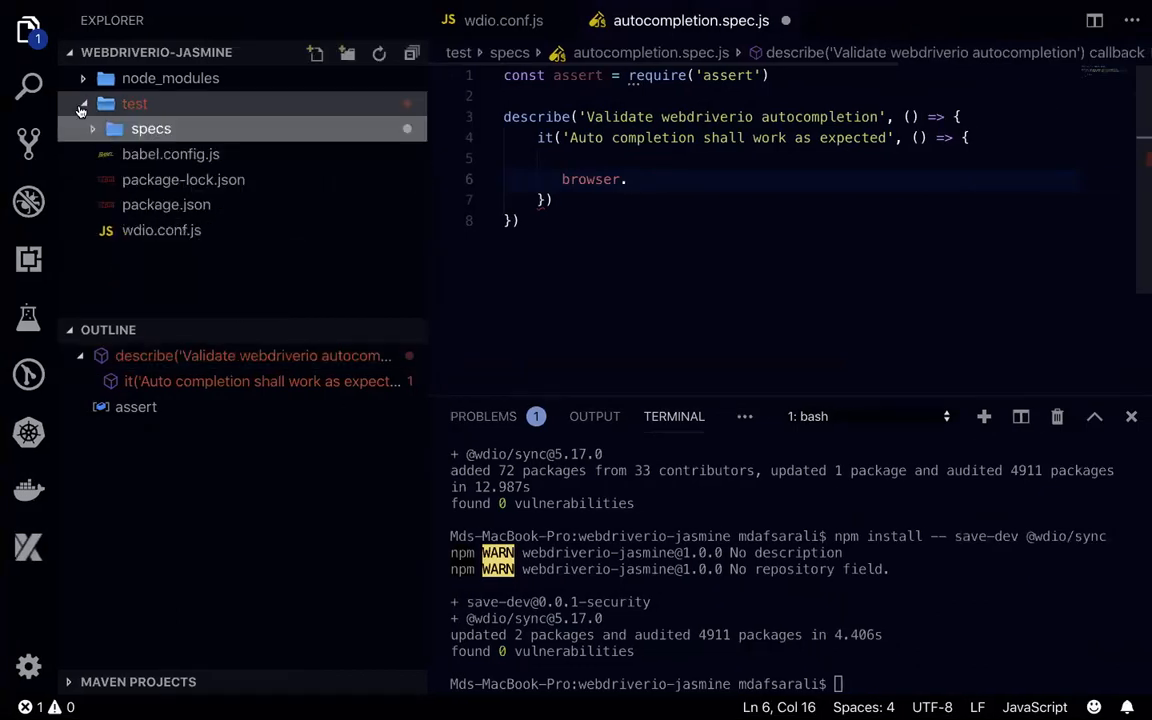
Step: Collapse the test folder and create a new root-level file named jsconfig
click(82, 103)
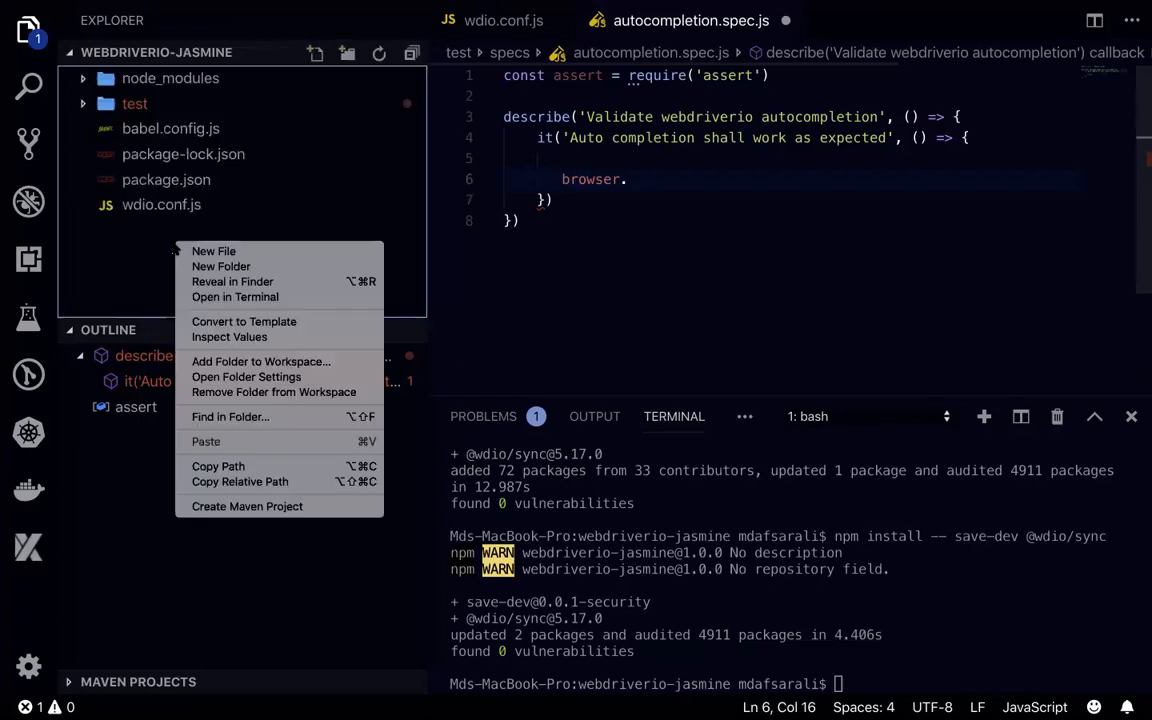
click(213, 251)
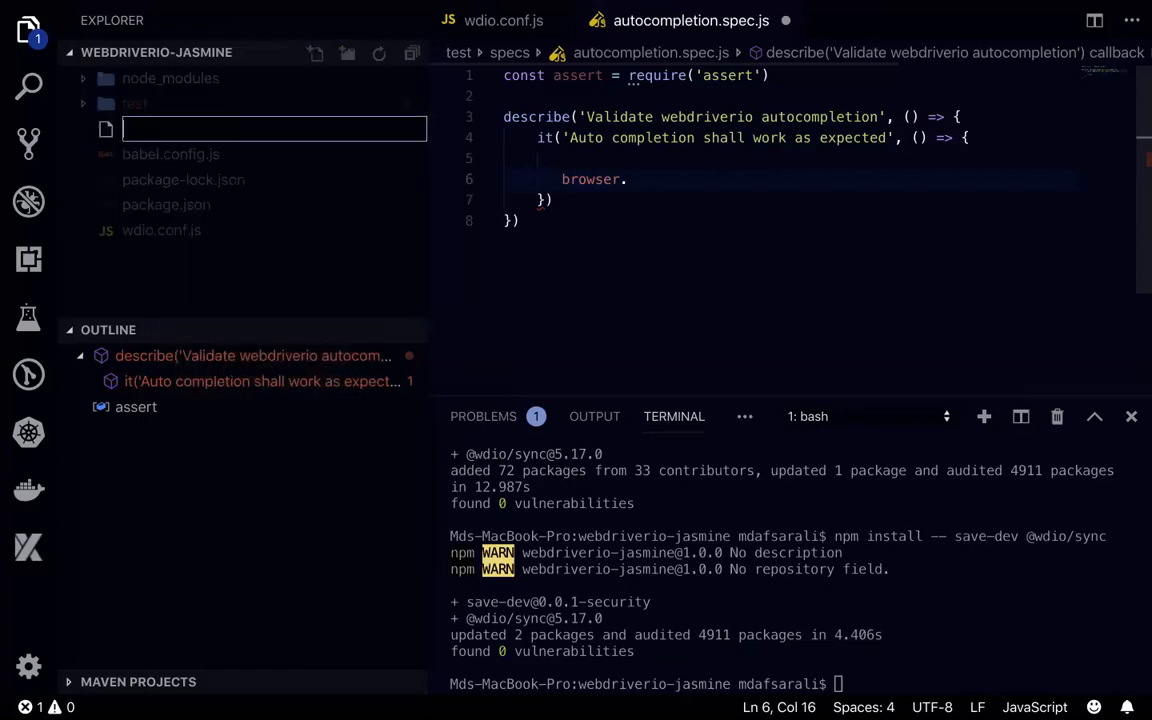
text(jsconfig.)
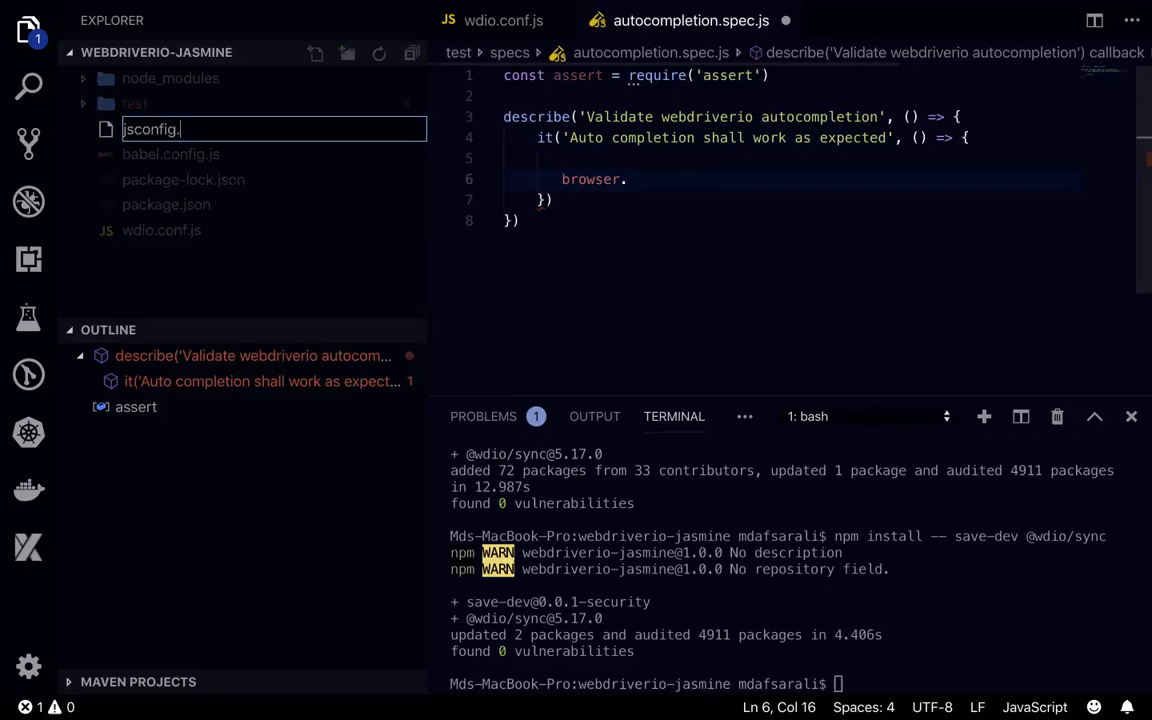
key(Enter)
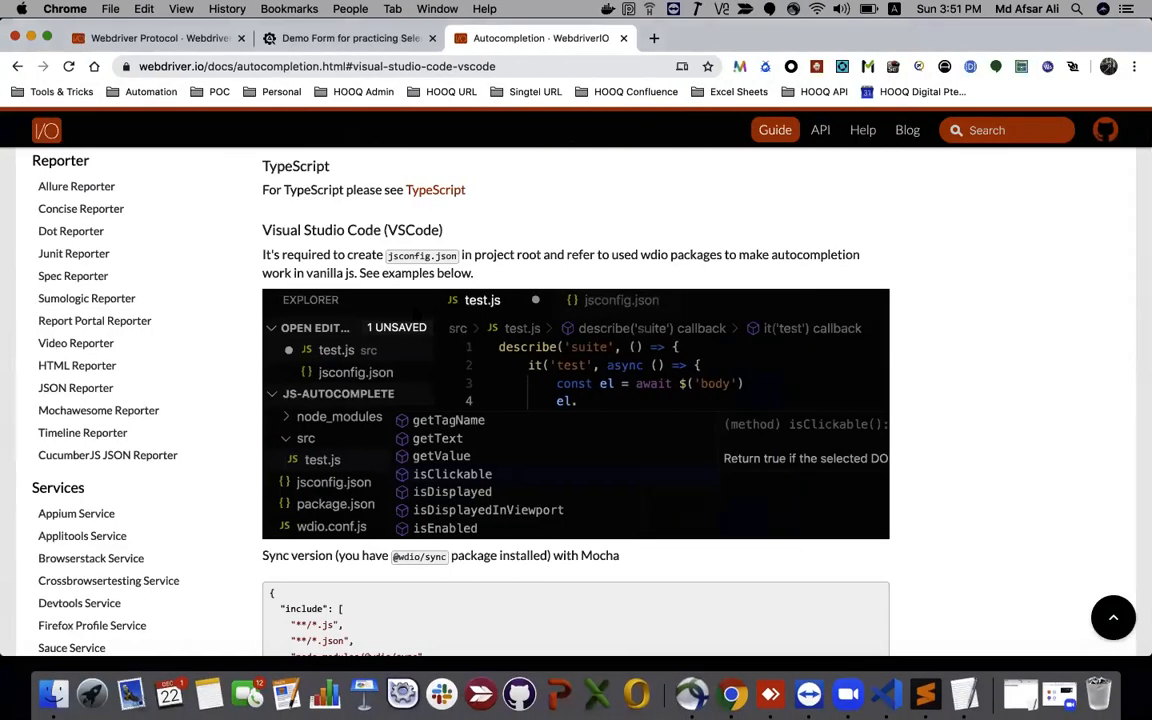
Step: Scroll the docs to the 'Sync version with Mocha' jsconfig.json example
scroll(down, 3)
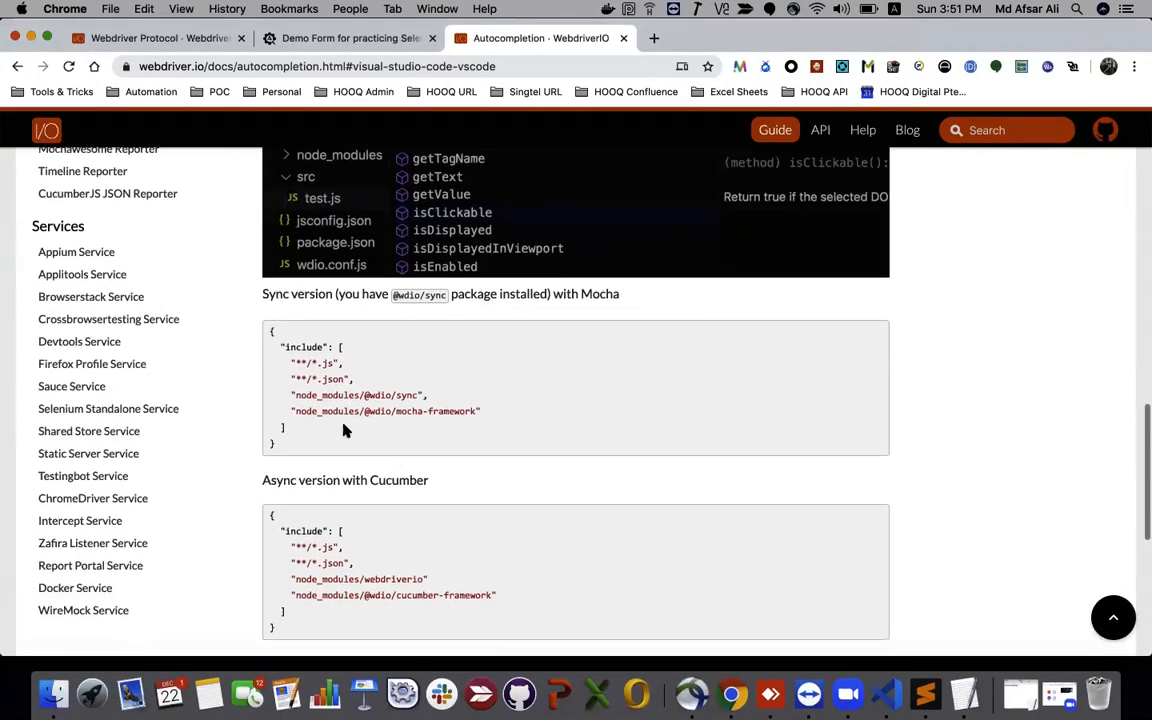
mouse_move(281, 447)
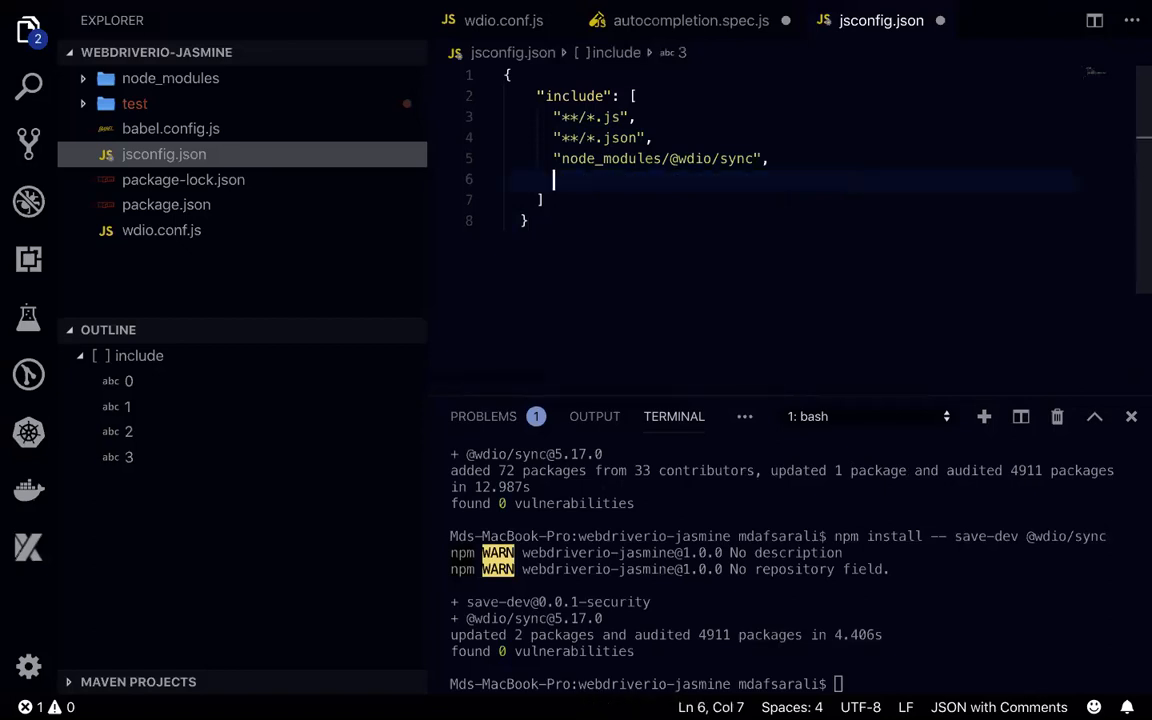
Step: Change jsconfig.json's first include pattern to **/**/*.js and expand the test and specs folders
key(Backspace)
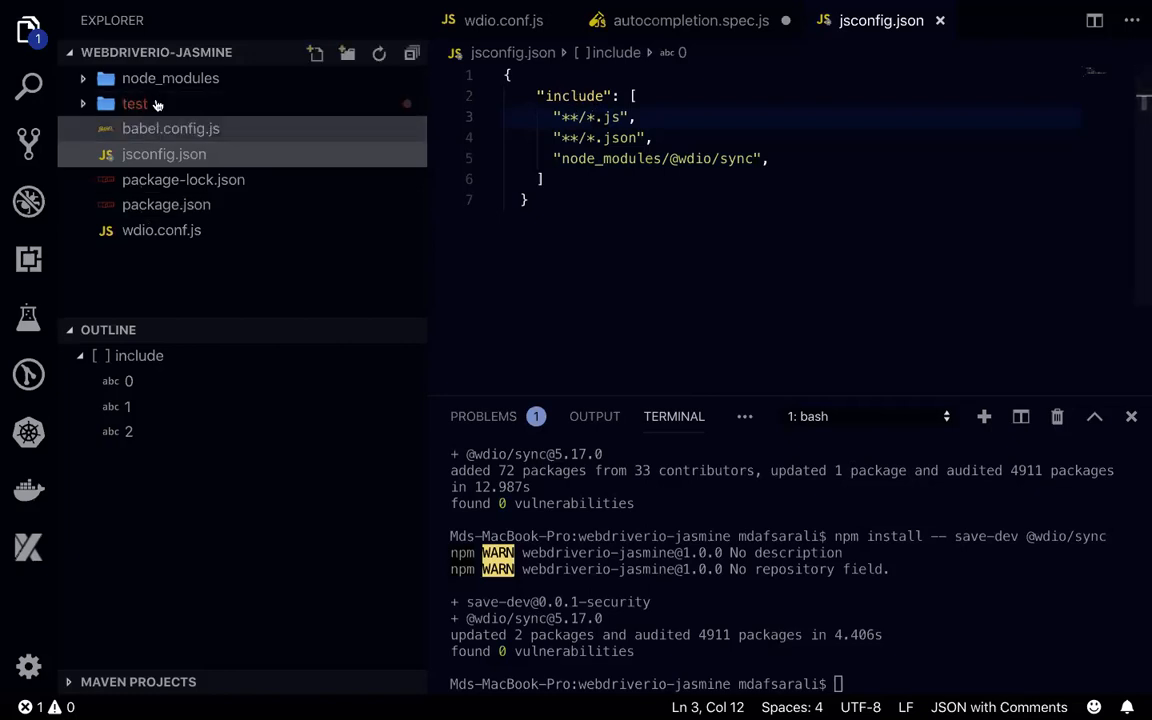
double_click(603, 117)
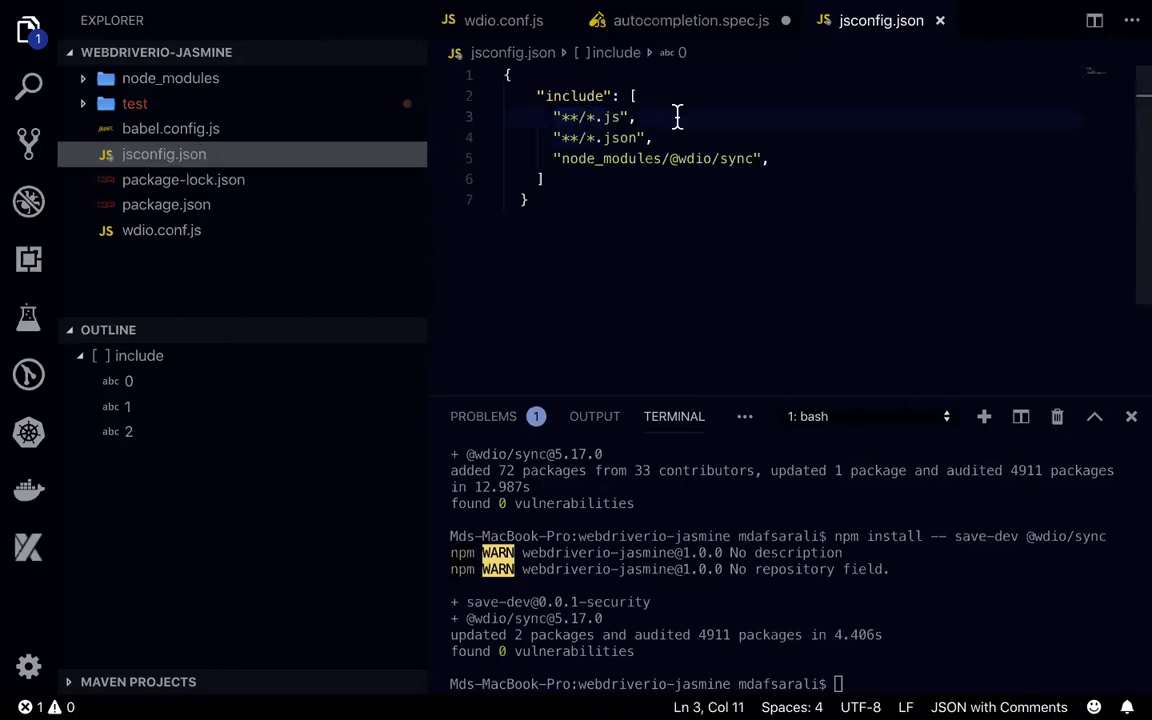
text(**/)
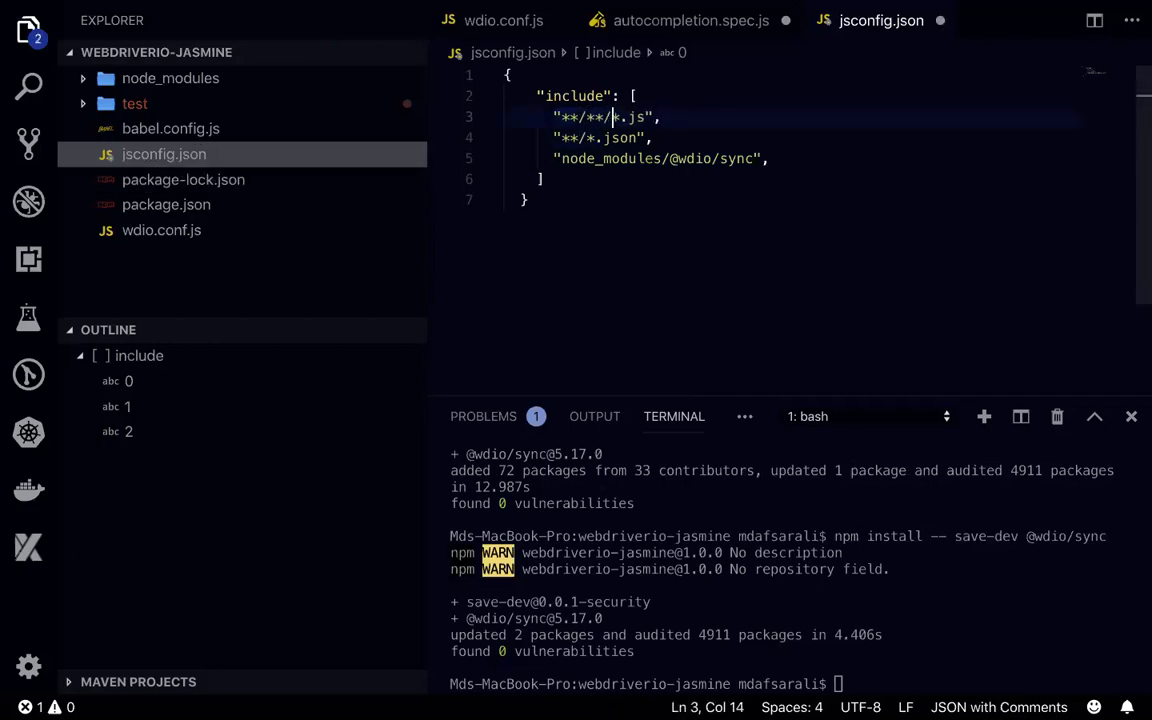
click(134, 103)
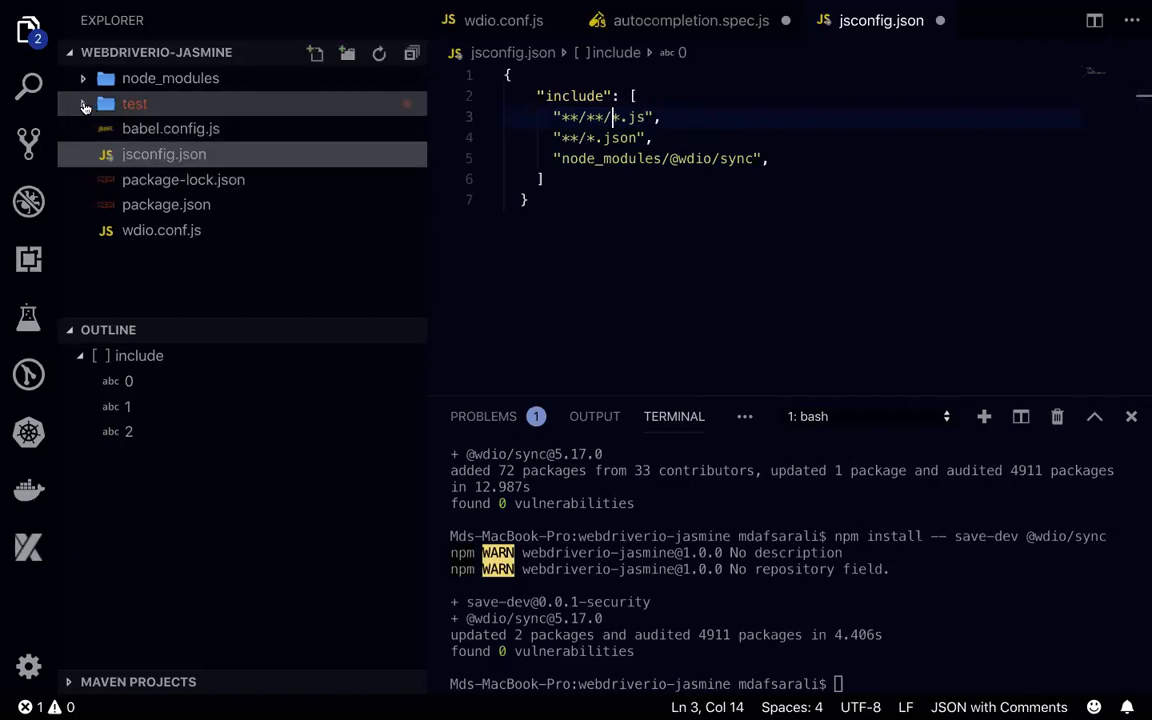
click(134, 103)
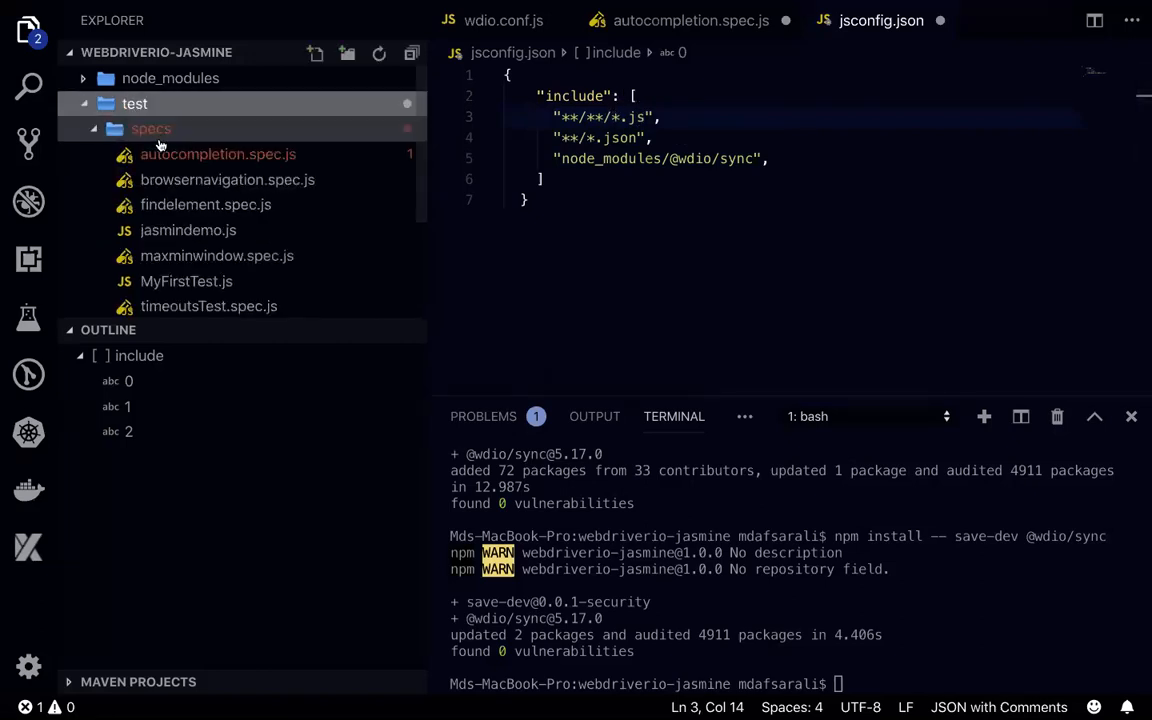
mouse_move(353, 138)
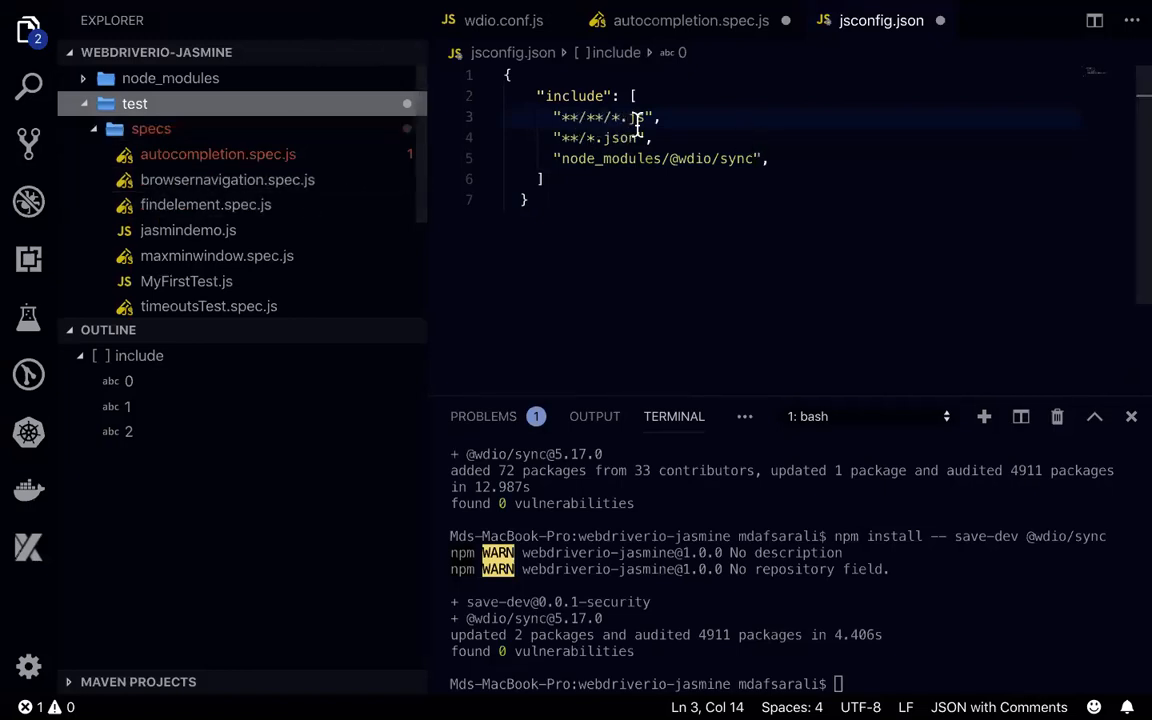
mouse_move(737, 168)
text(npm)
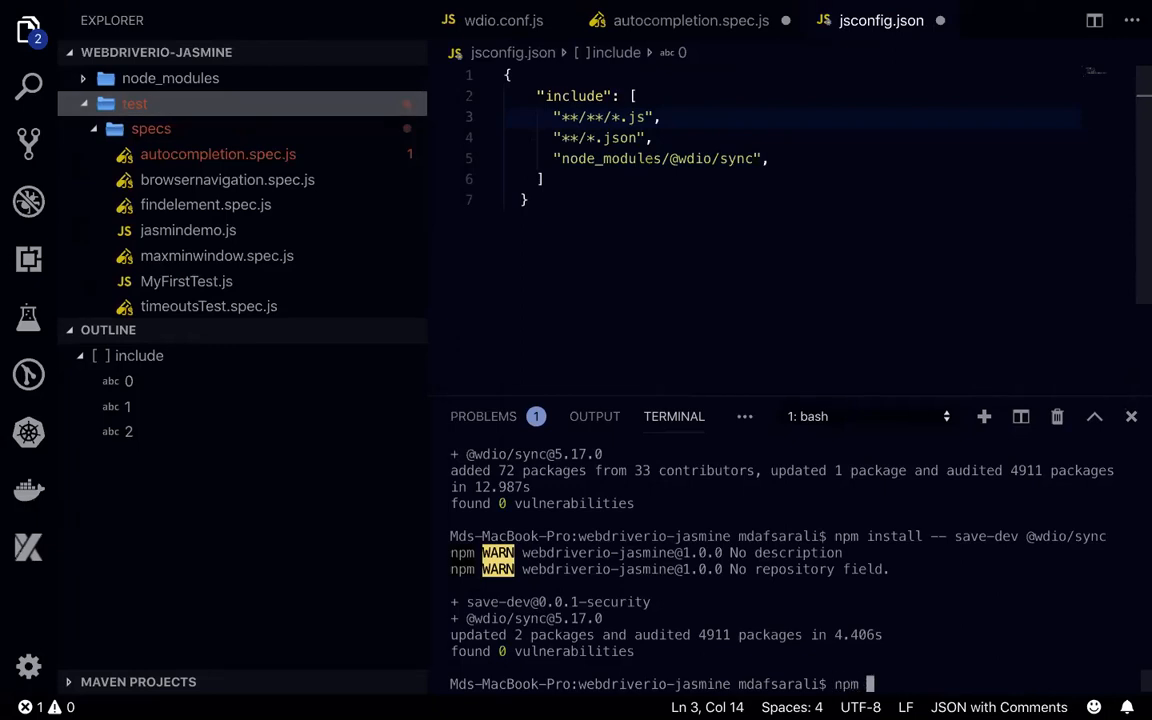
text(install @wdio/sync)
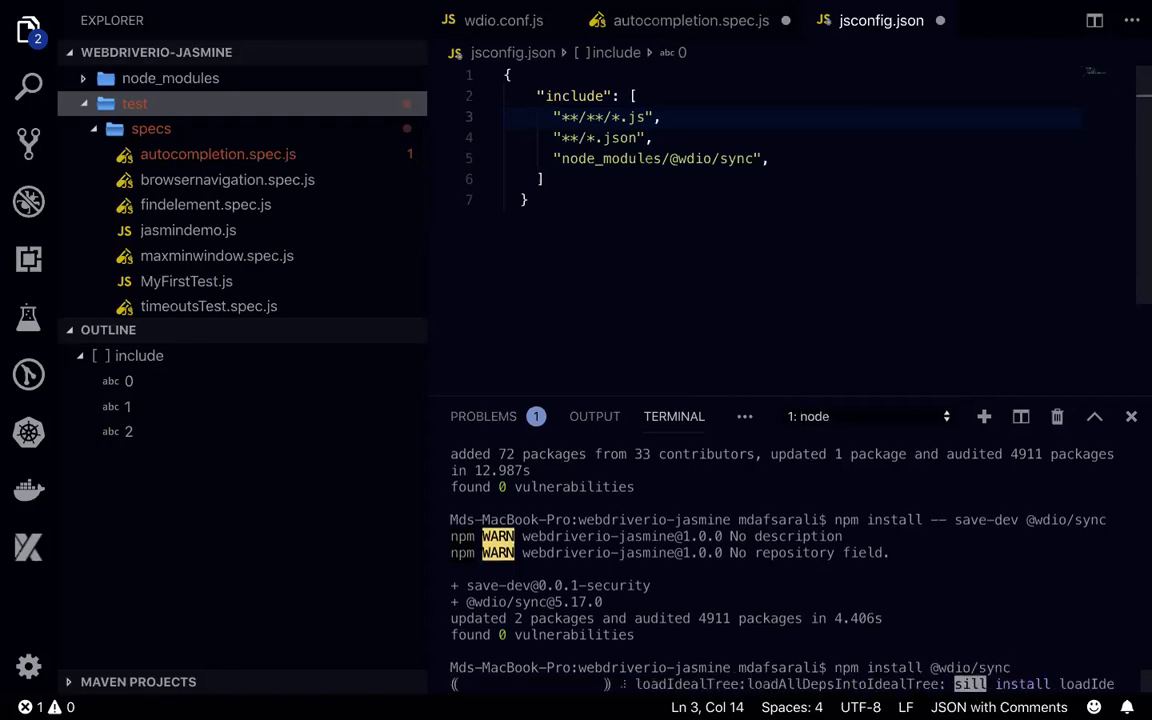
scroll(down, 3)
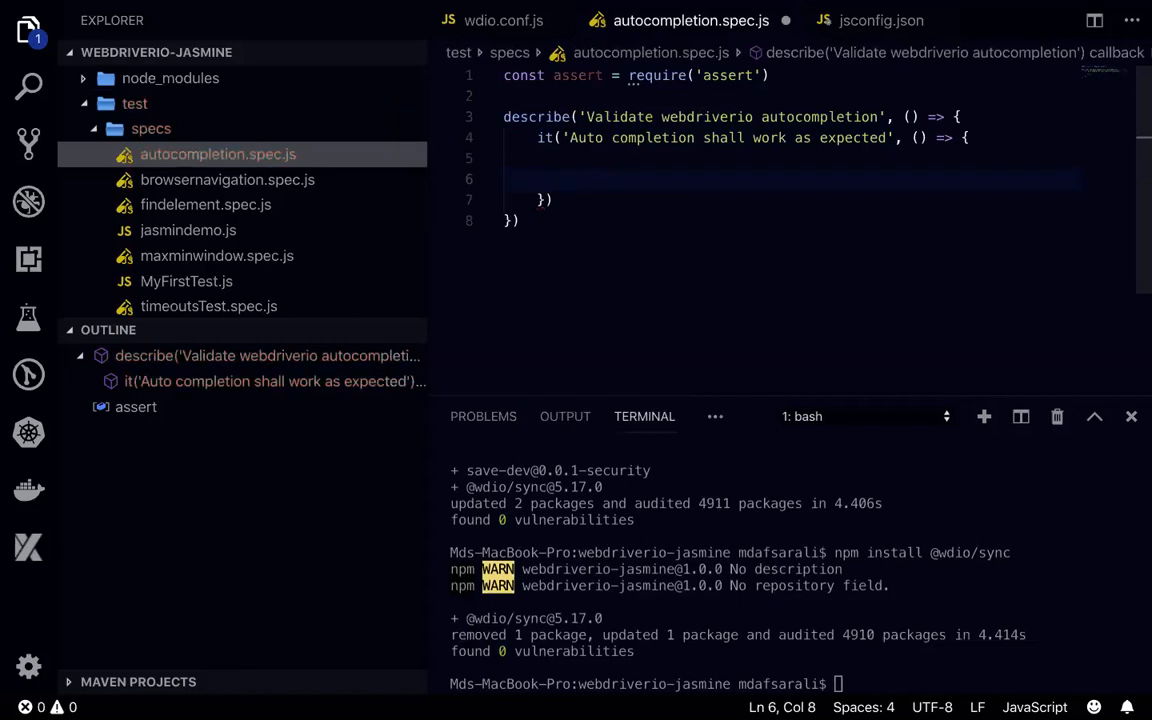
Step: Type browser. in the spec and browse the WebdriverIO command suggestions
text(br)
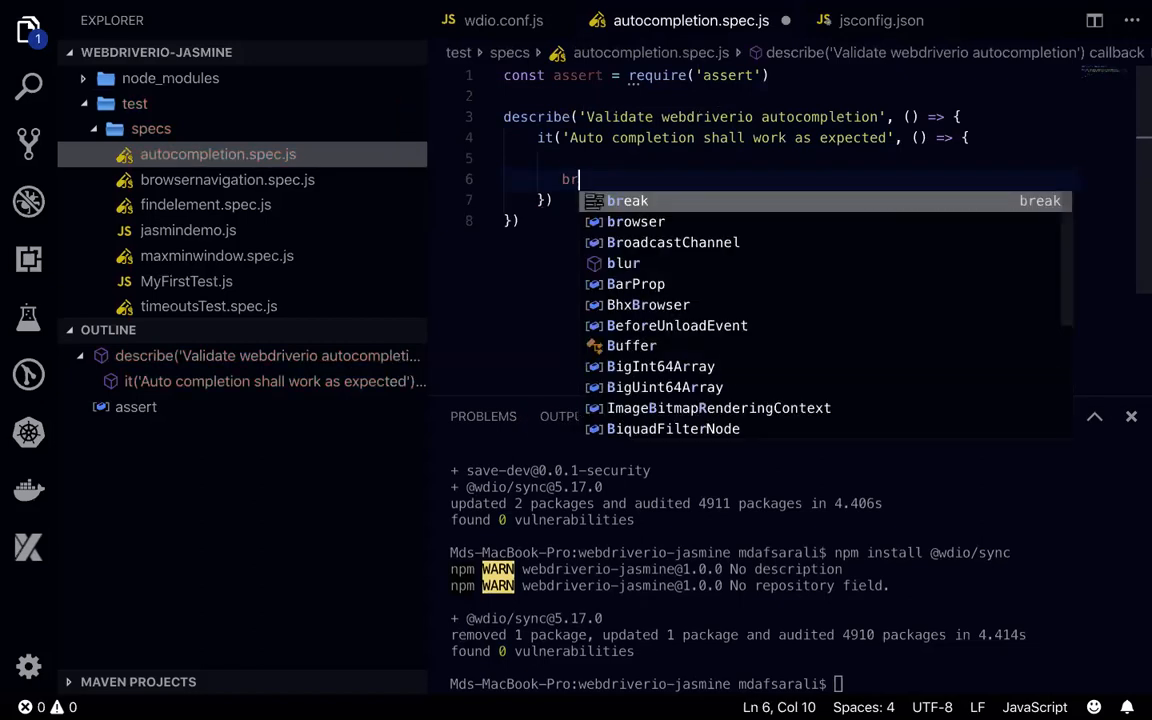
text(o)
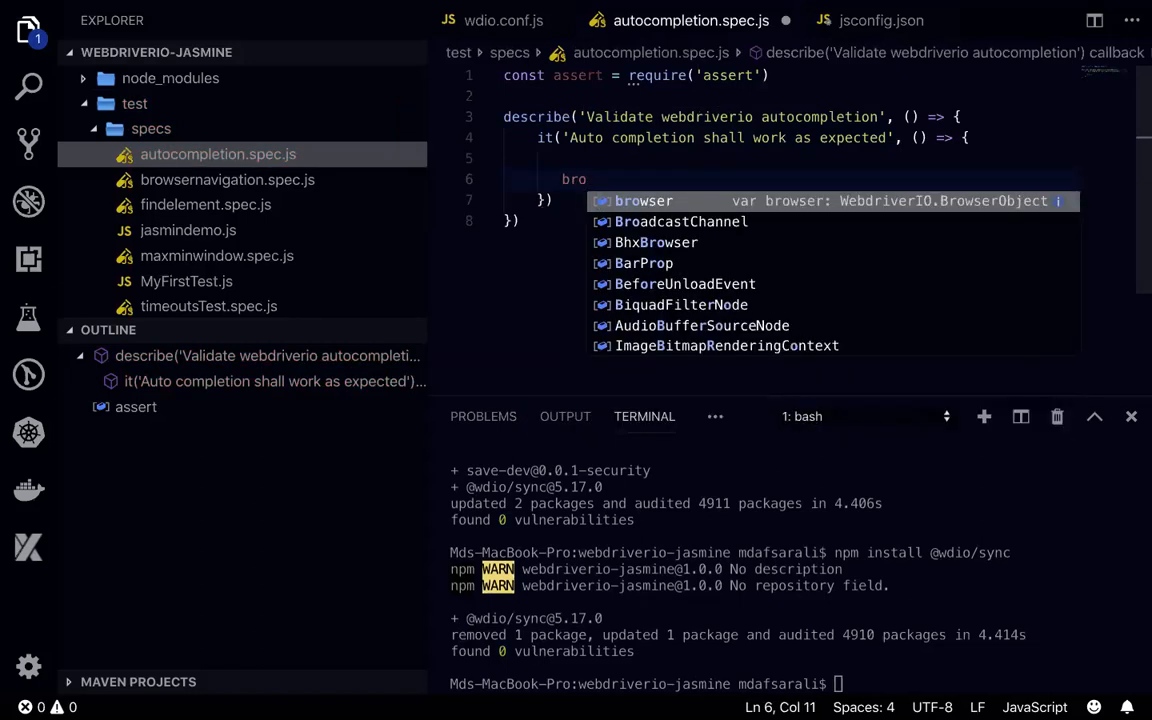
mouse_move(935, 205)
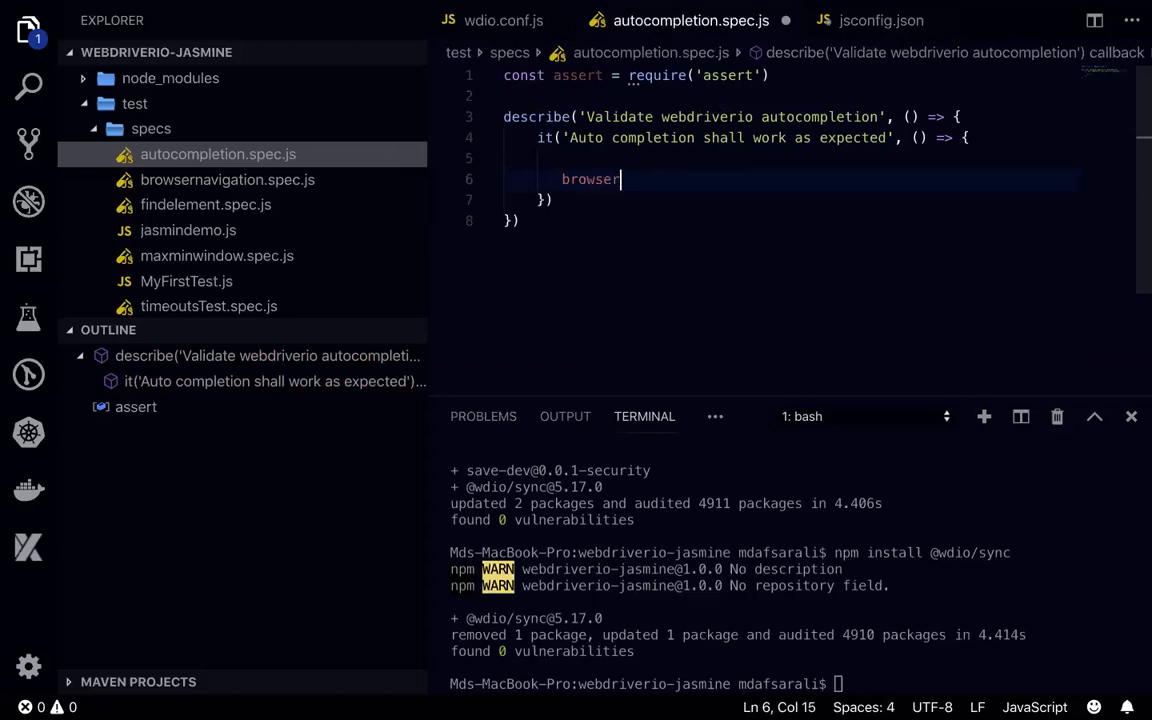
text(.)
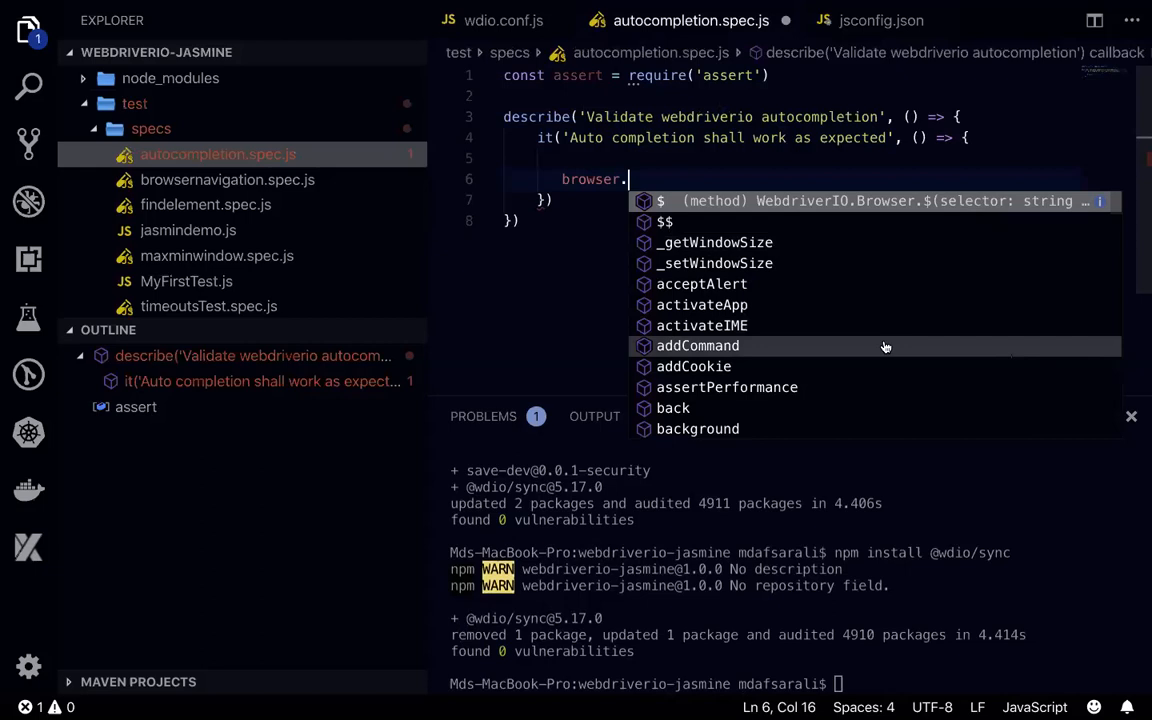
scroll(down, 3)
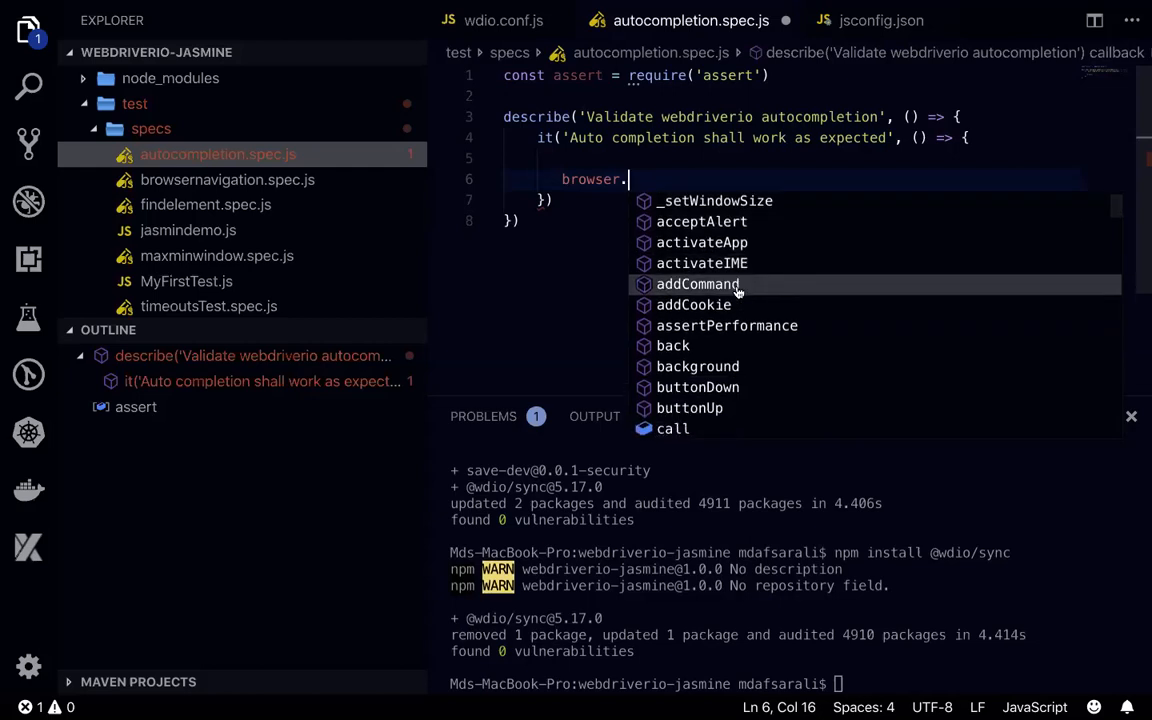
scroll(down, 3)
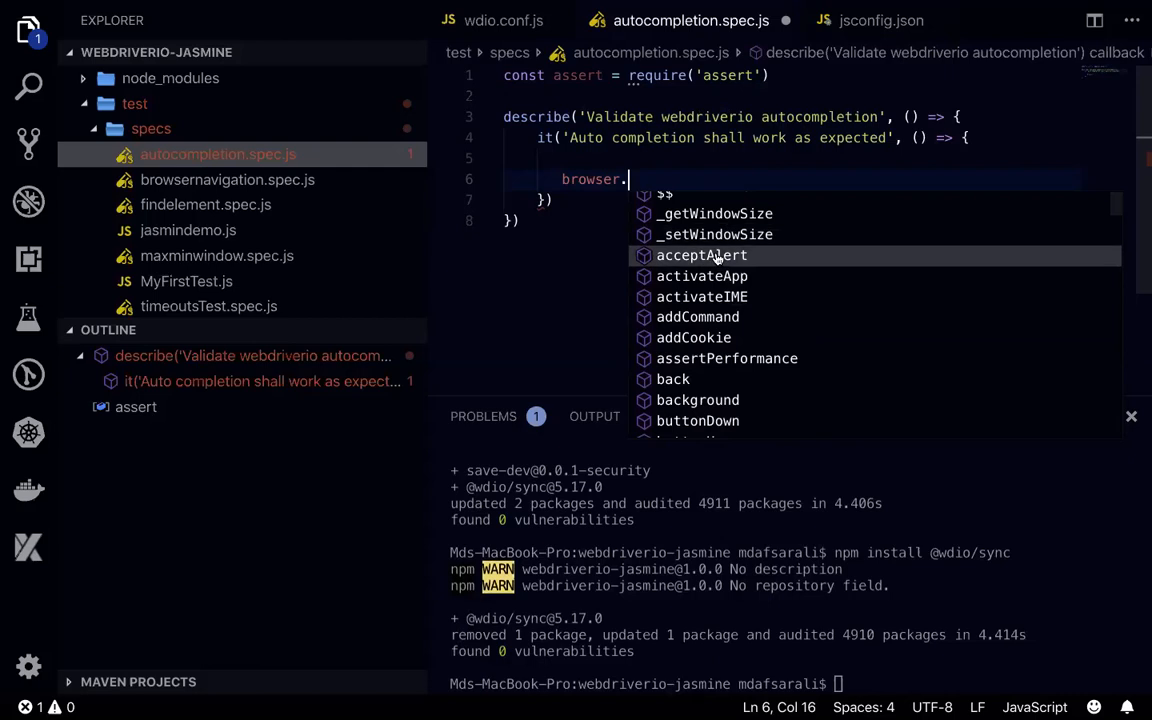
Step: Enter browser.$( on line 6 to show the $ command's documentation
text($)
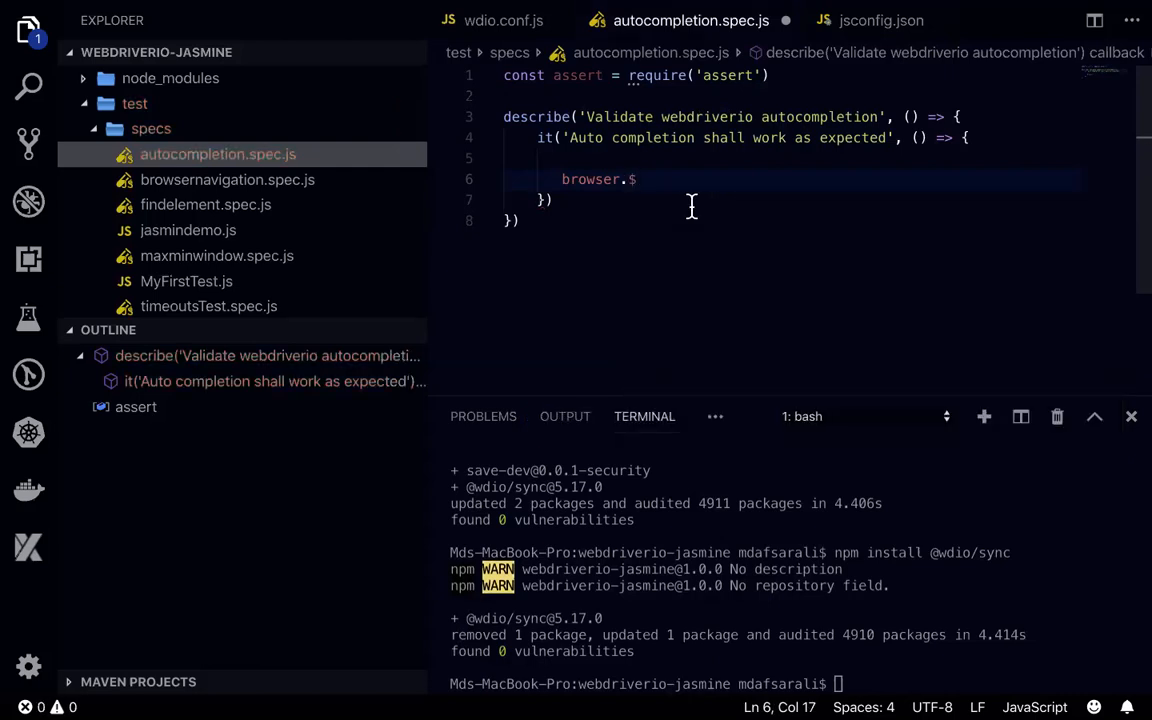
text(())
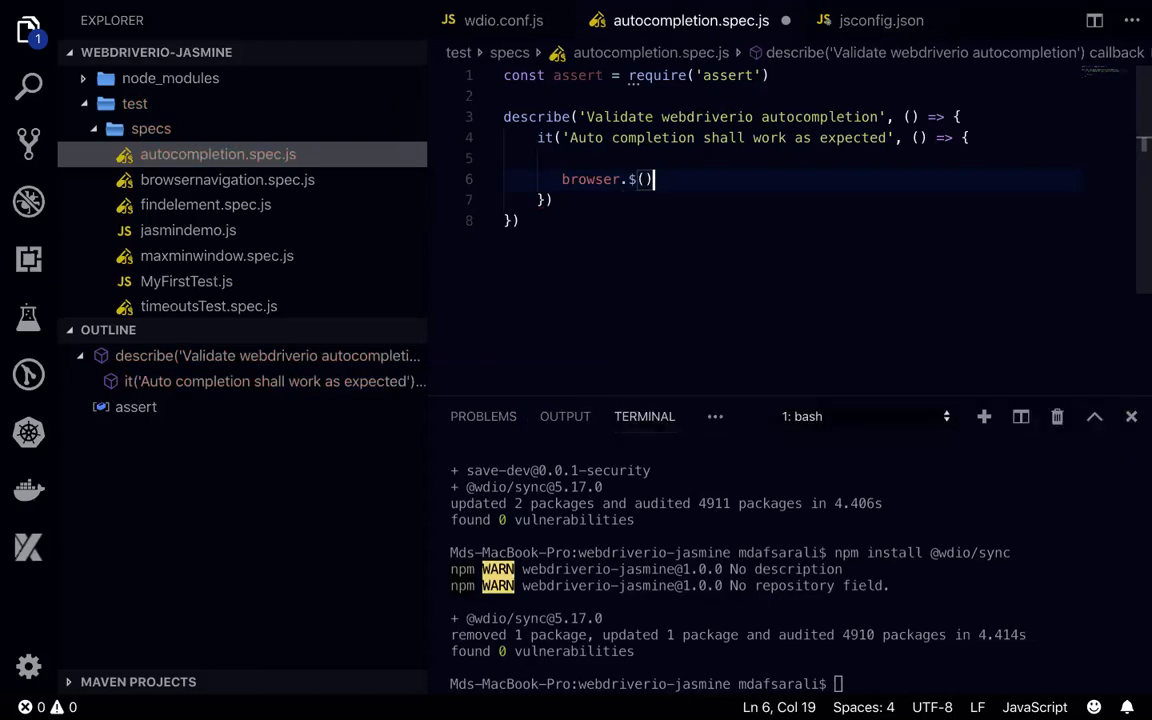
text('')
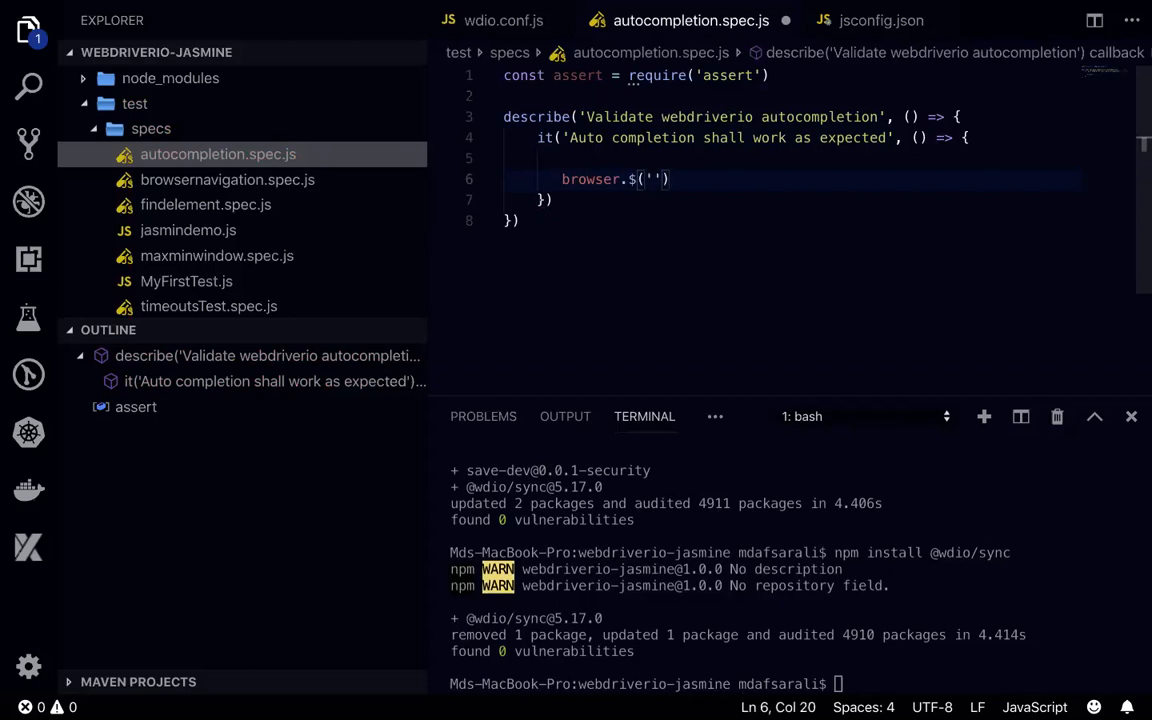
key(Backspace)
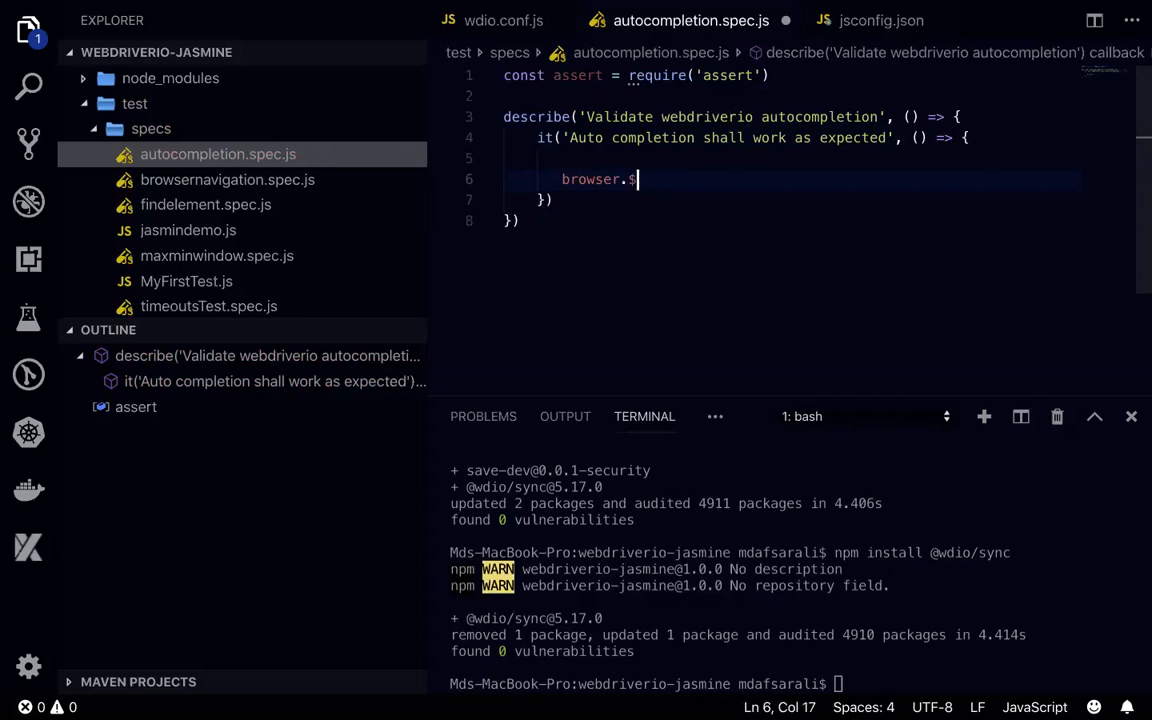
text(()
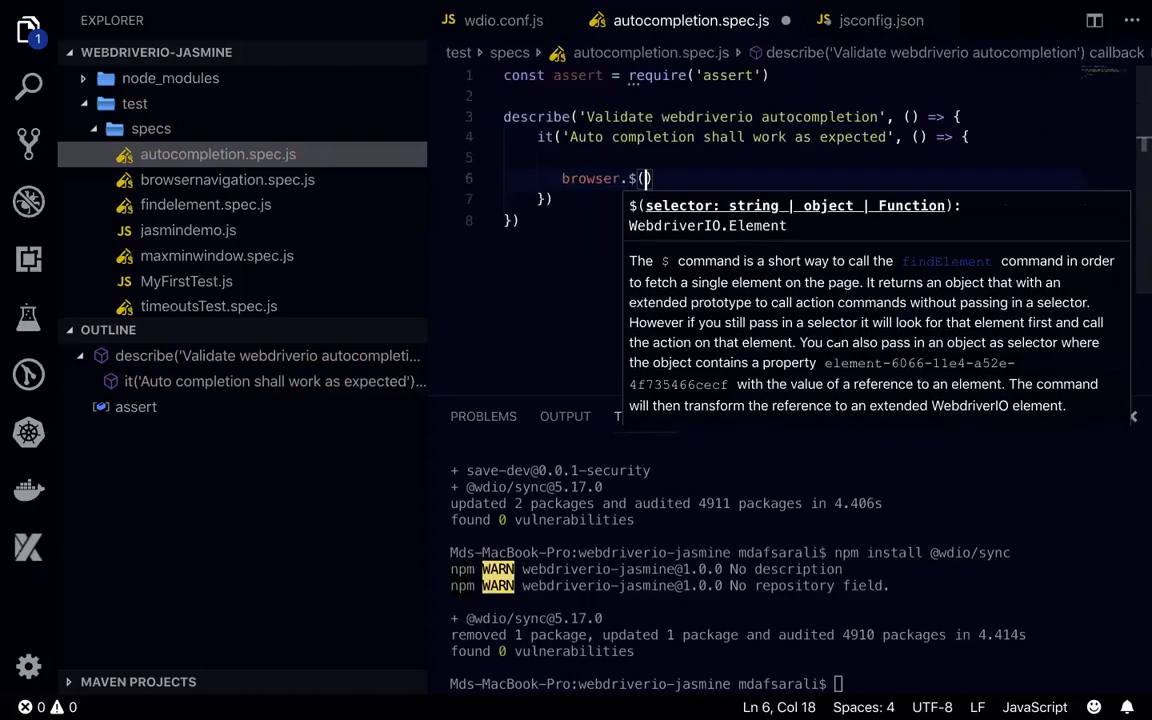
mouse_move(660, 178)
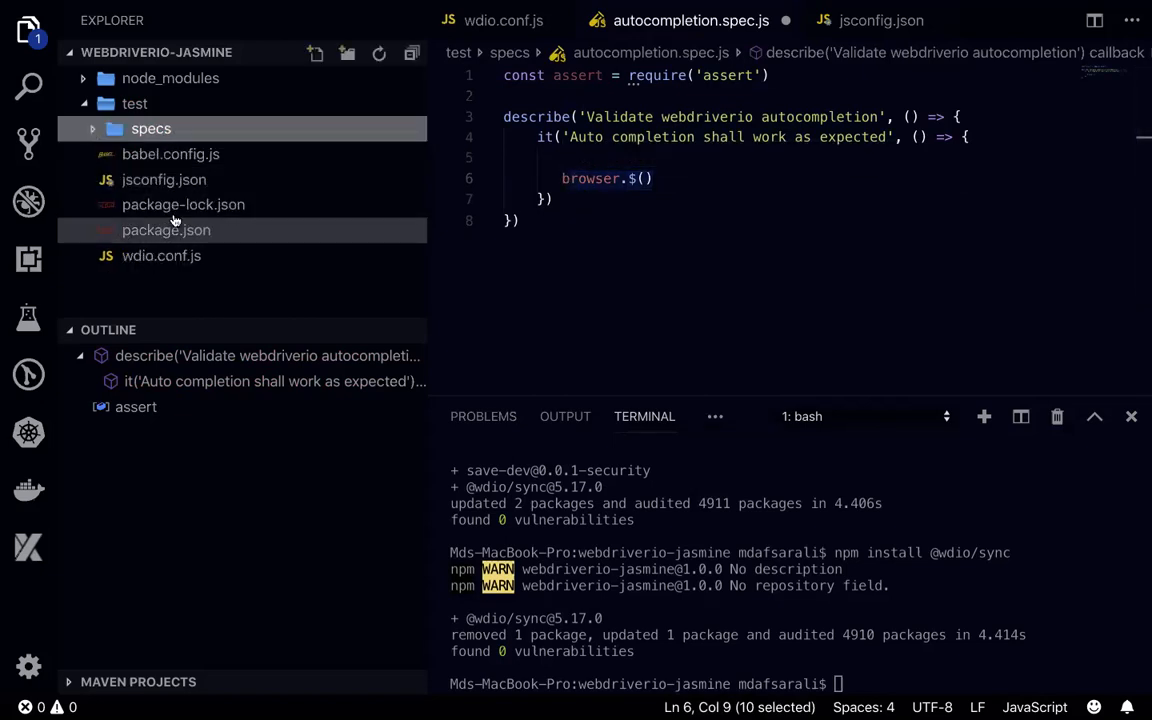
mouse_move(185, 210)
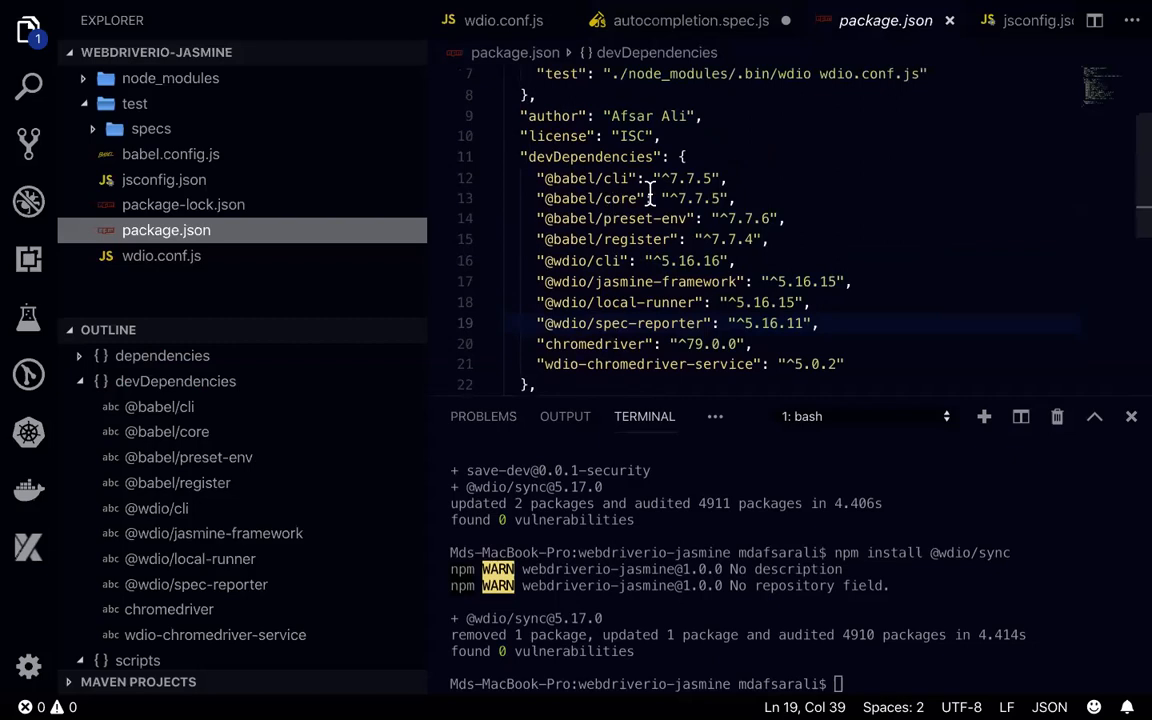
scroll(down, 3)
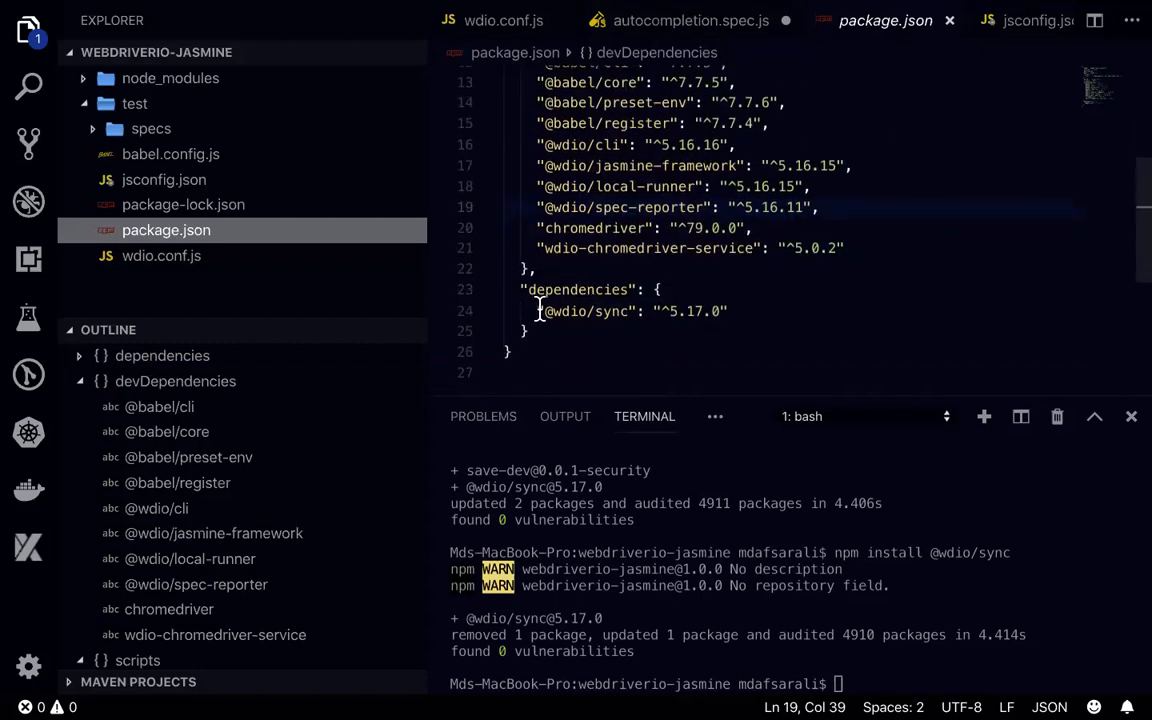